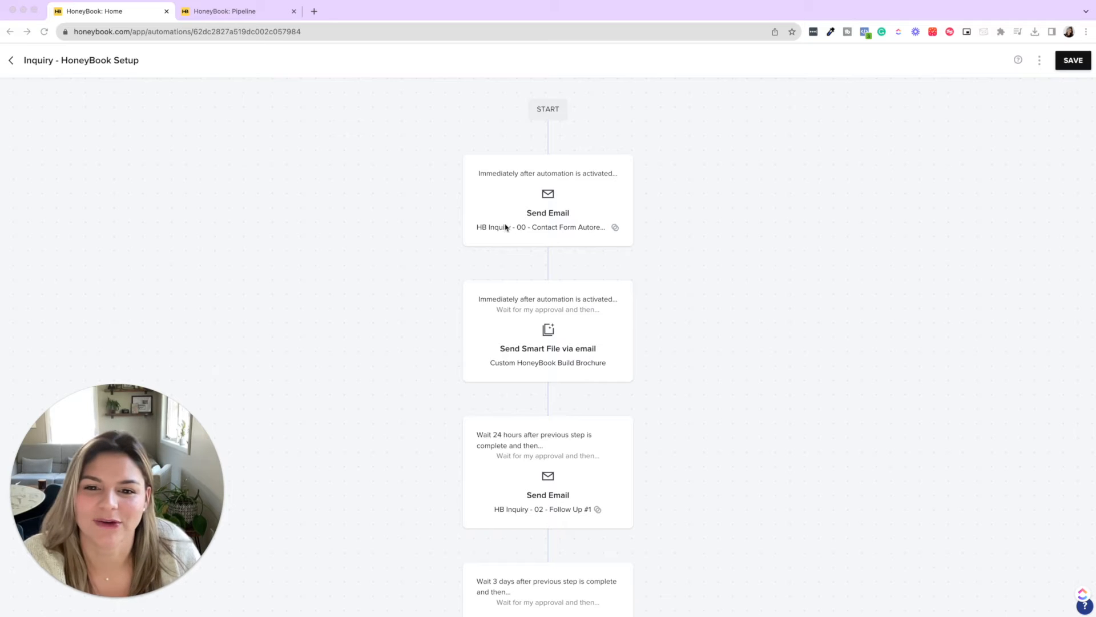
Review the Contact Form Autoresponder template in the first Send Email step's preview, then dismiss it
scroll(down, 3)
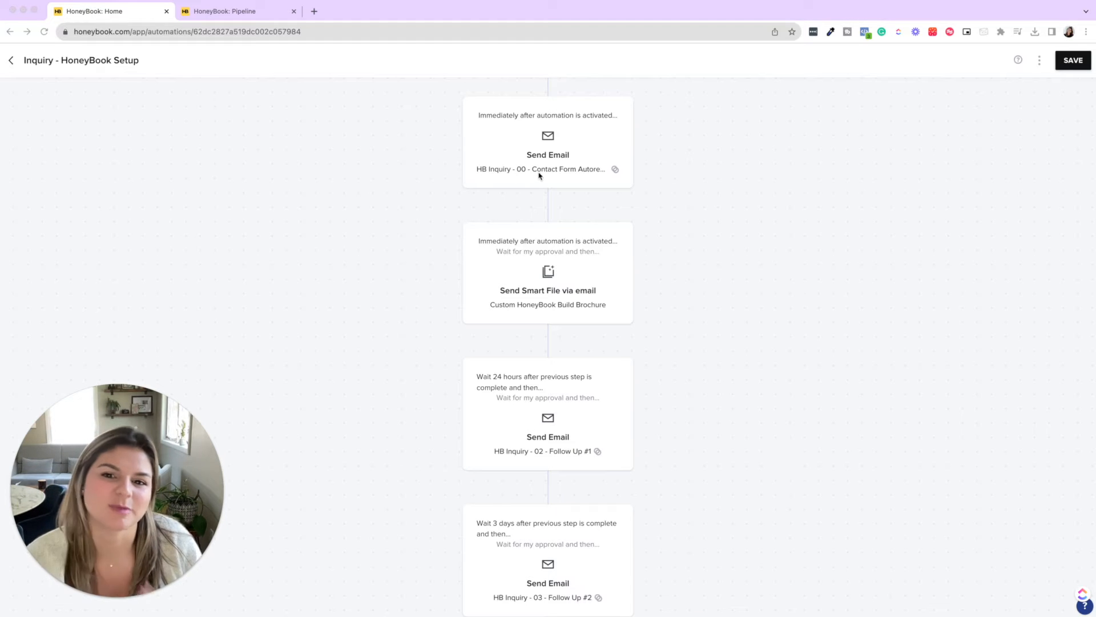
mouse_move(627, 267)
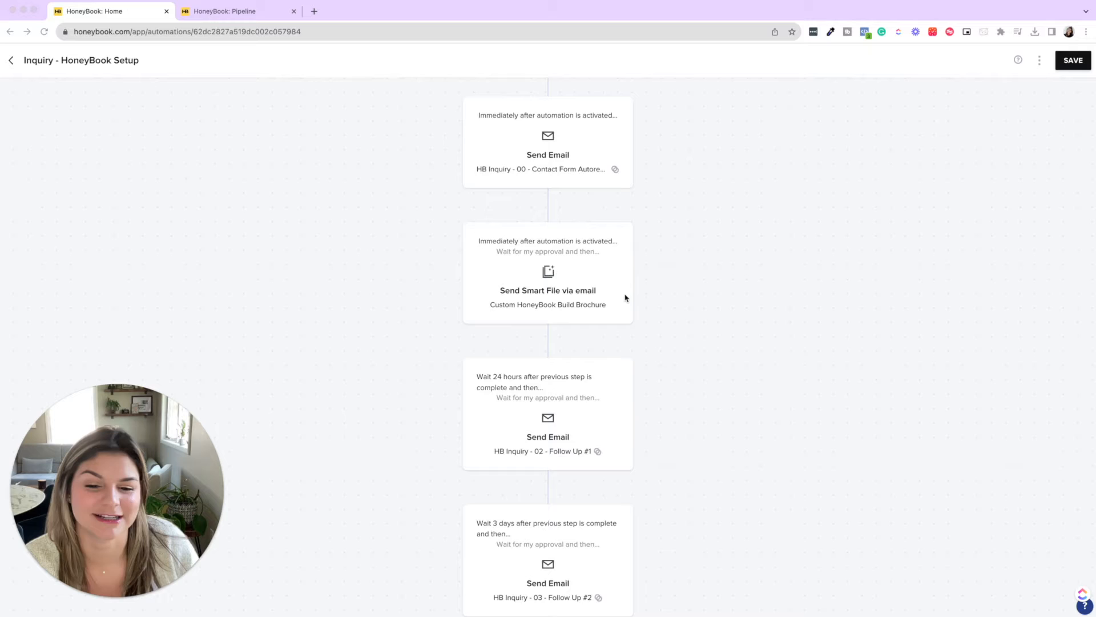
scroll(down, 3)
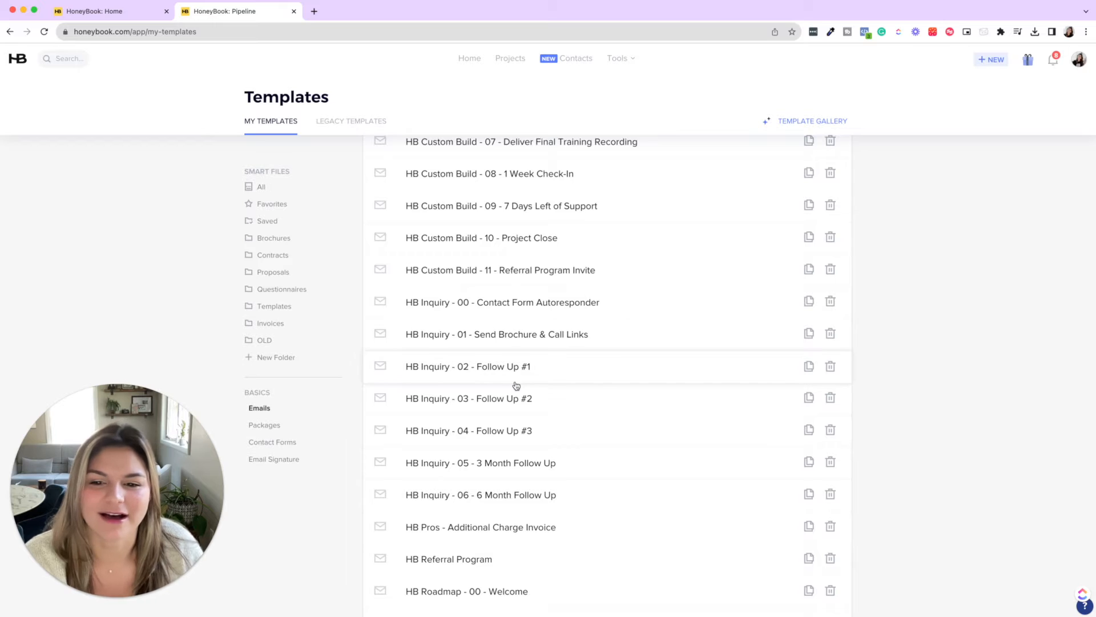
scroll(down, 3)
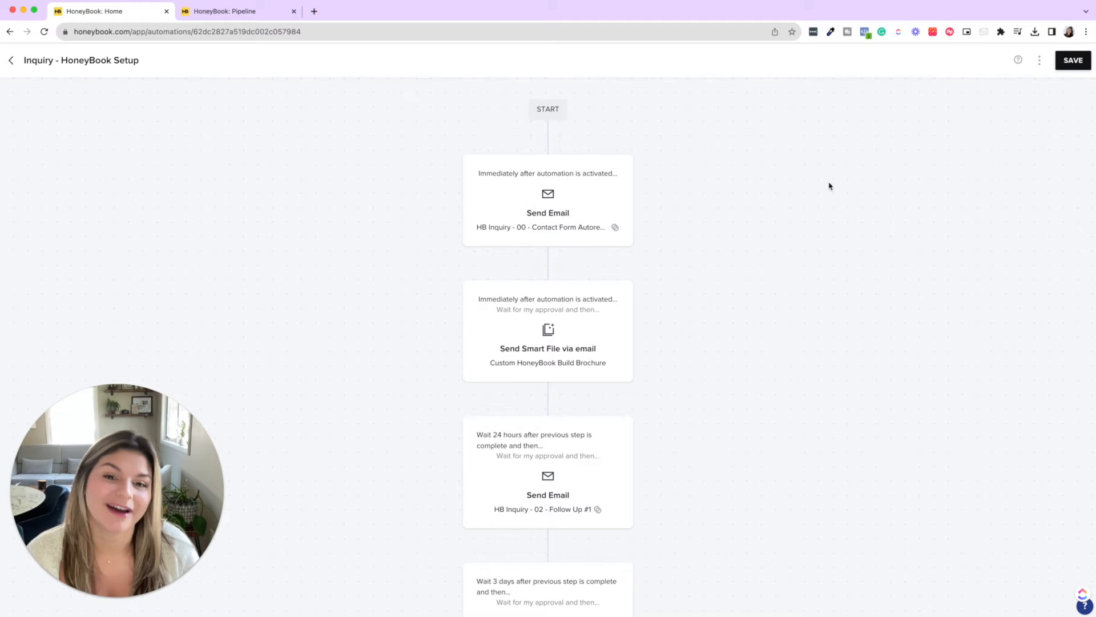
mouse_move(811, 195)
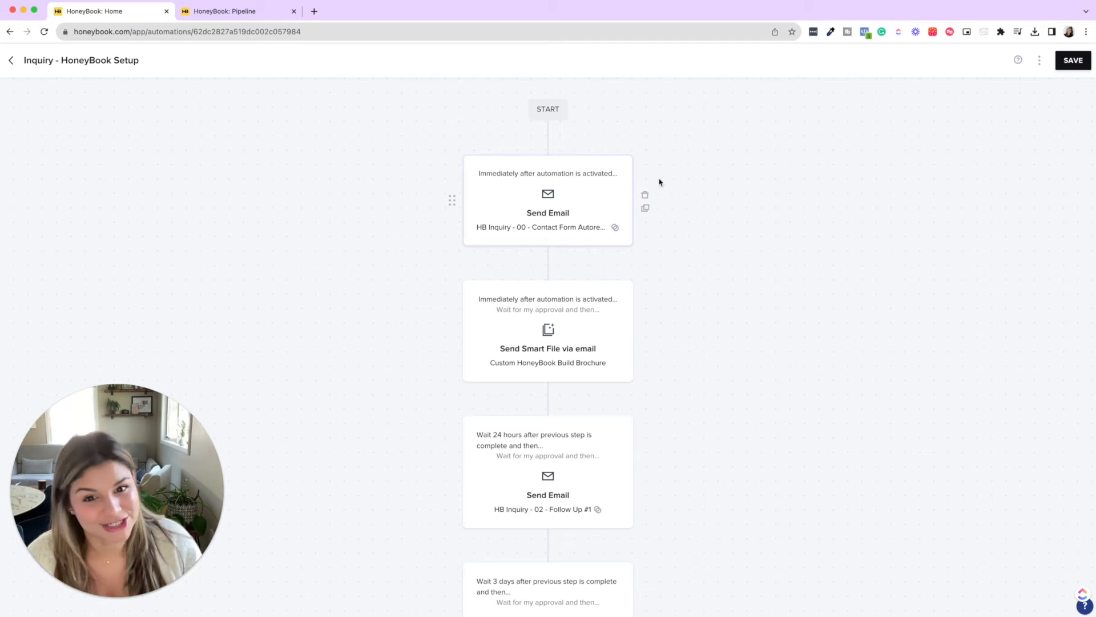
click(547, 201)
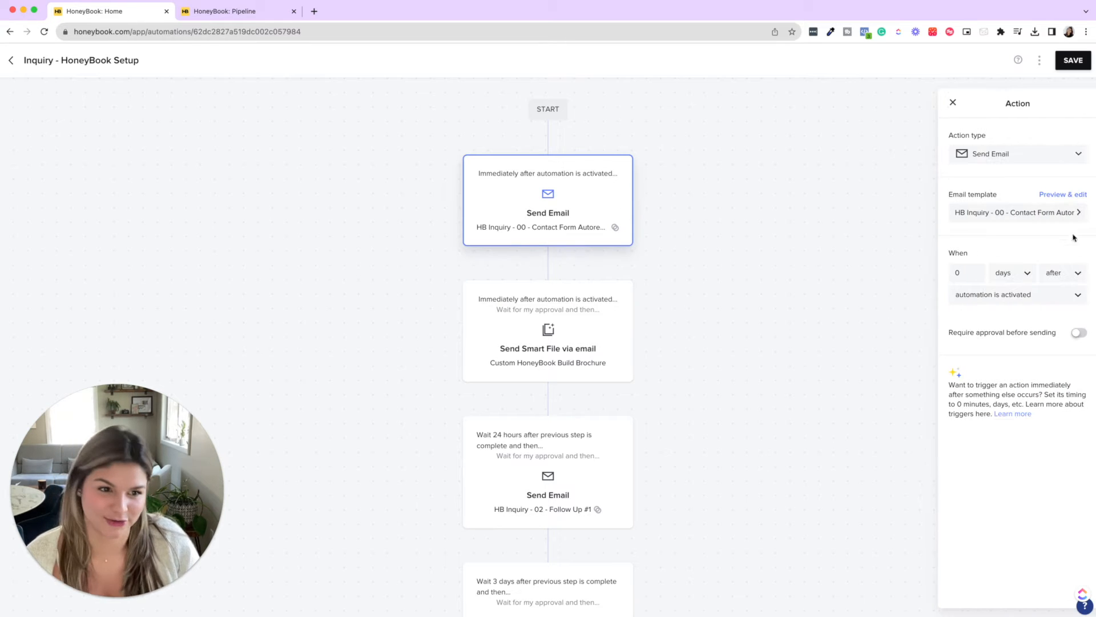
click(1062, 194)
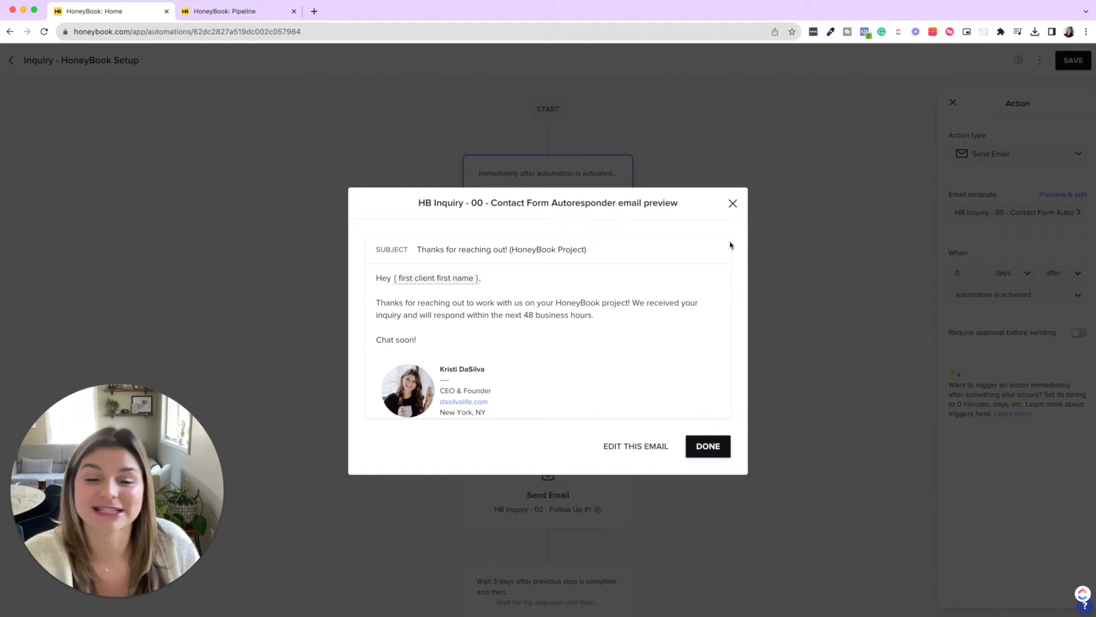
click(707, 446)
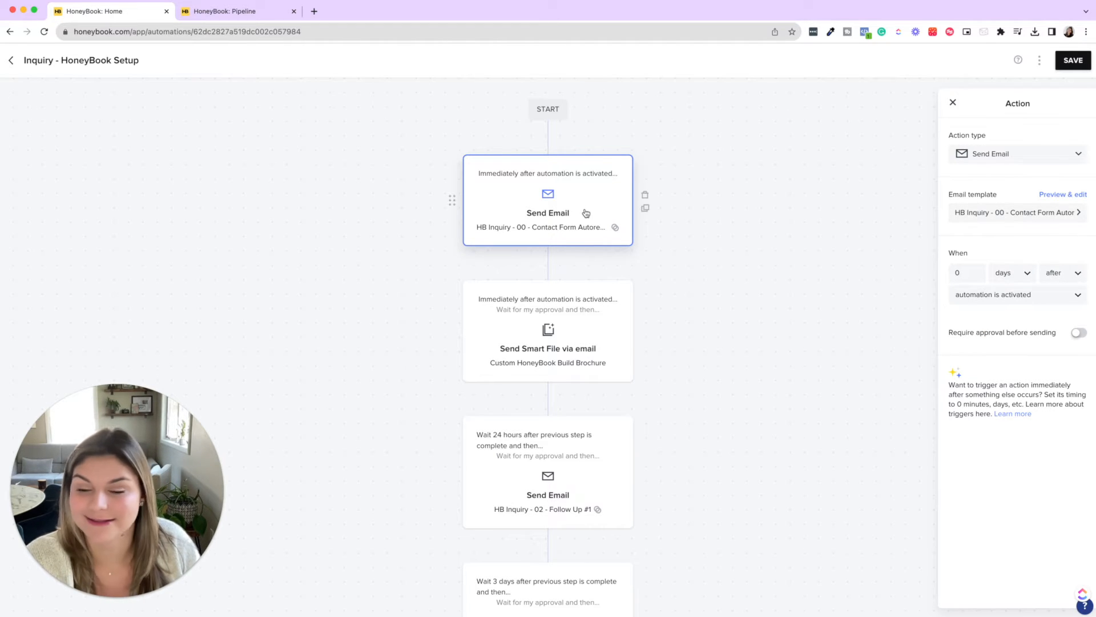
mouse_move(46, 97)
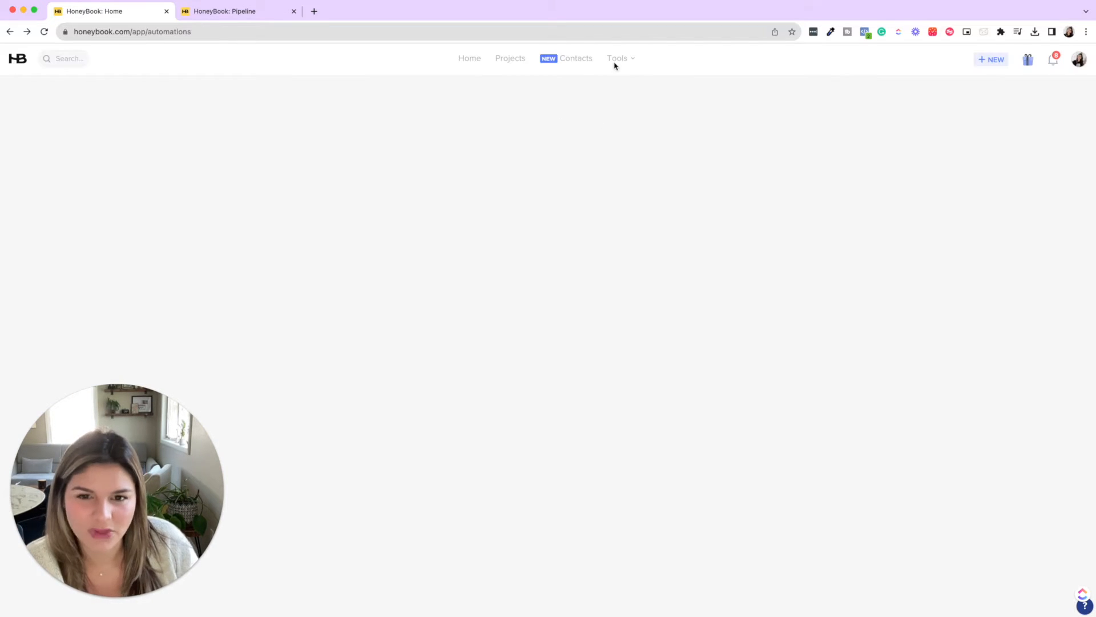
Go to Tools > Automations to see the 11-step Inquiry automation, then start a fresh browser tab
click(618, 59)
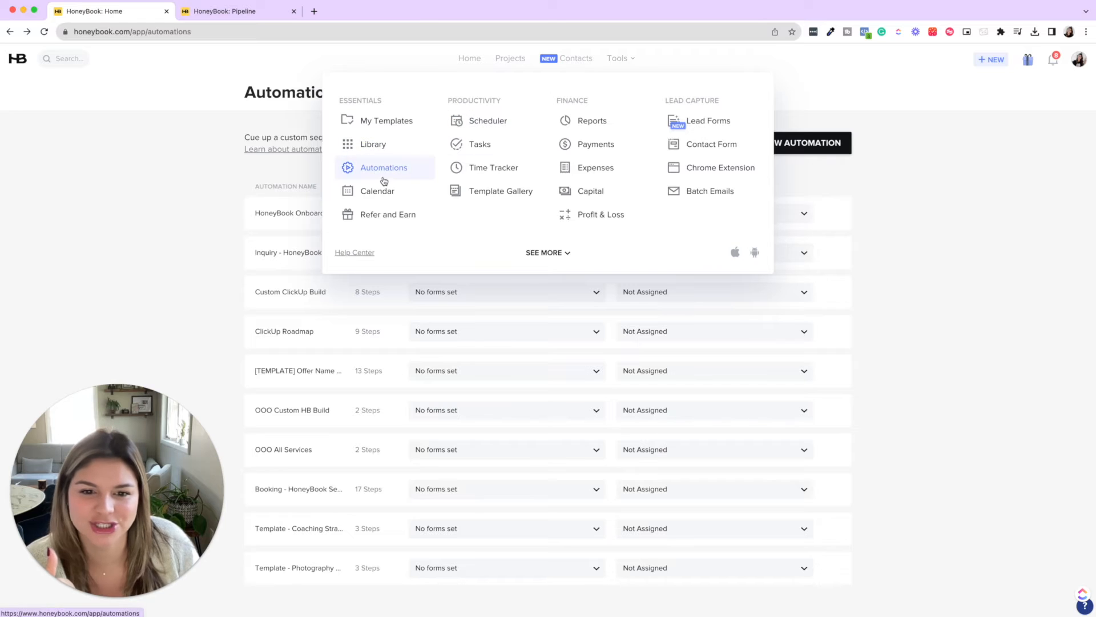
click(465, 229)
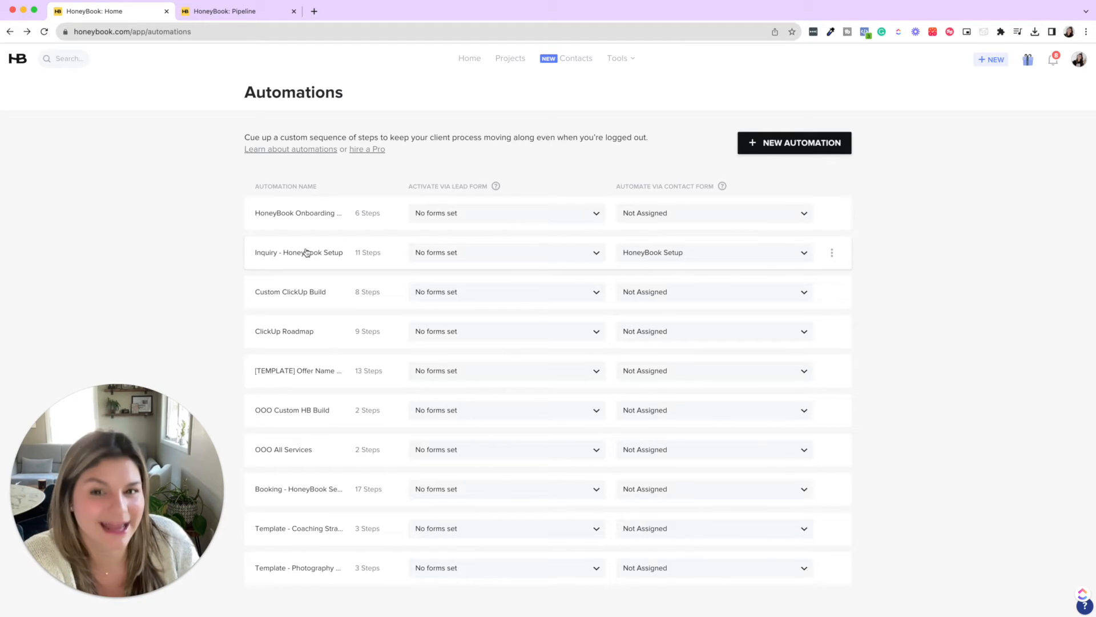
click(314, 12)
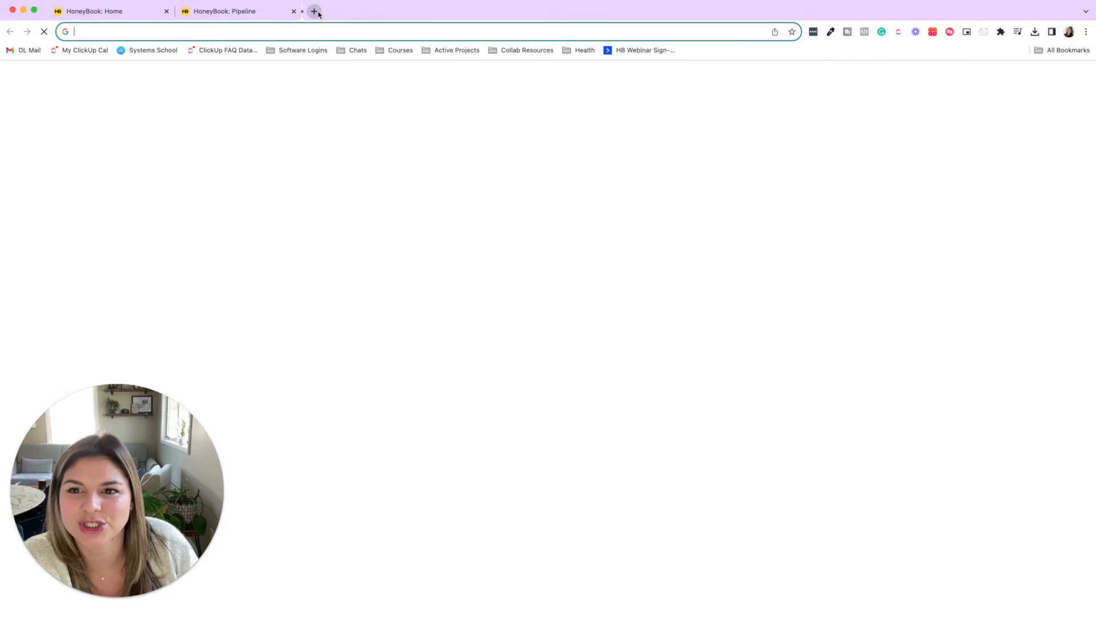
On the DaSilva Life contact page, choose HoneyBook Setup as the form's project type and return to HoneyBook
click(314, 11)
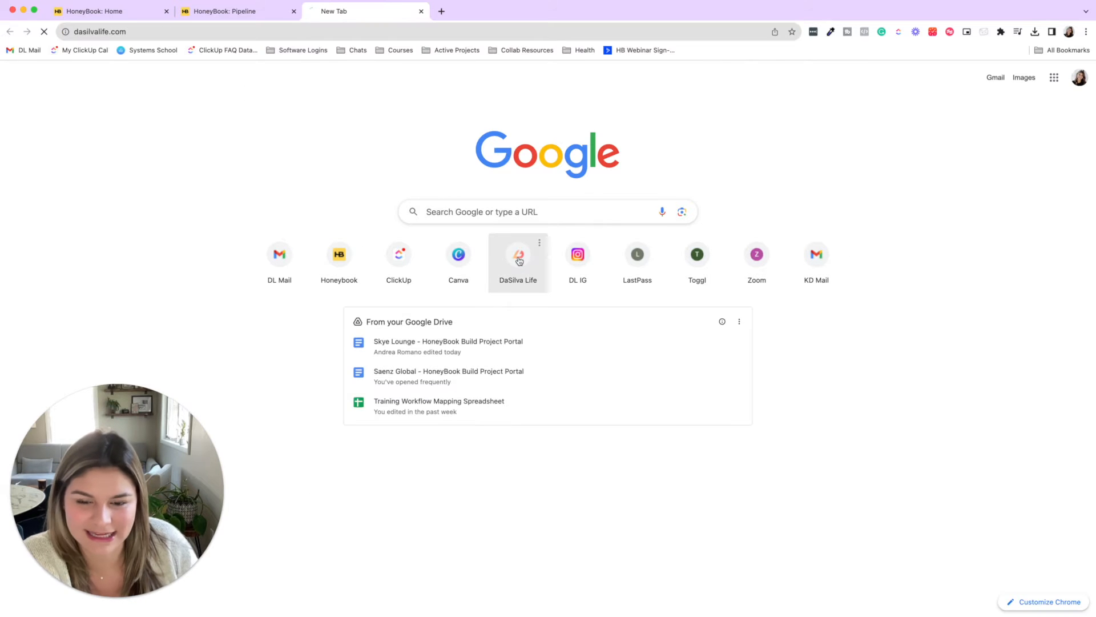
click(518, 254)
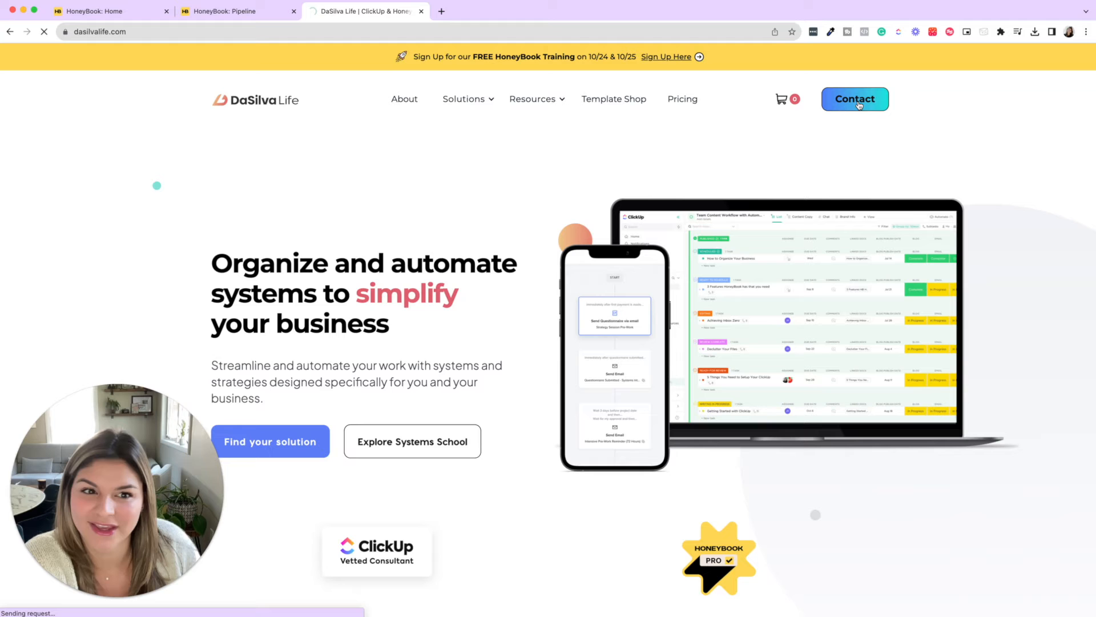
click(854, 99)
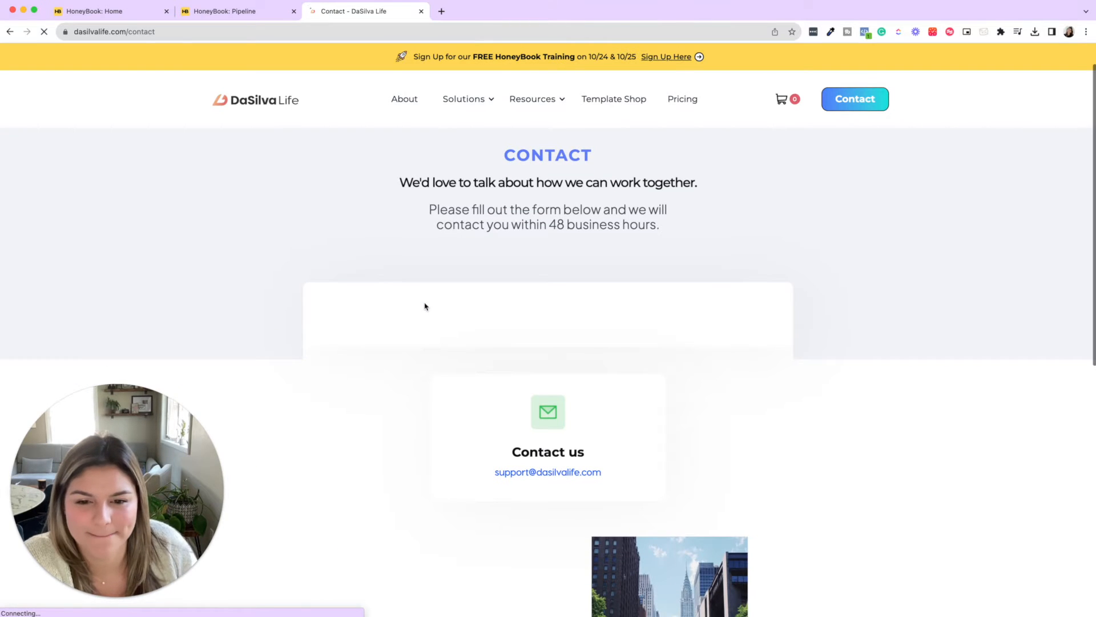
scroll(down, 3)
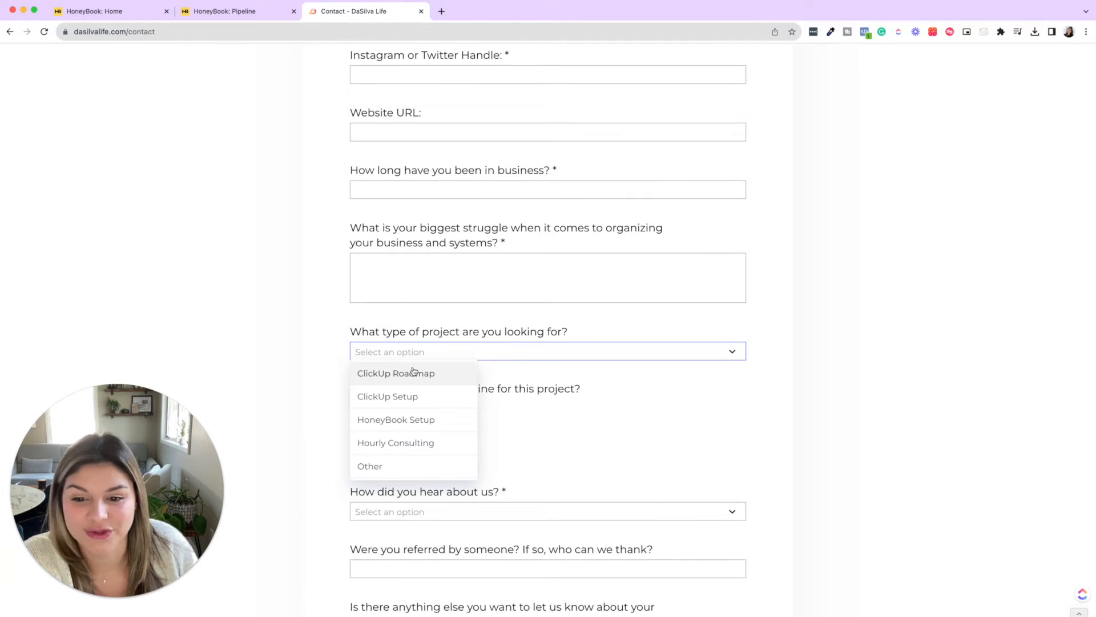
click(396, 419)
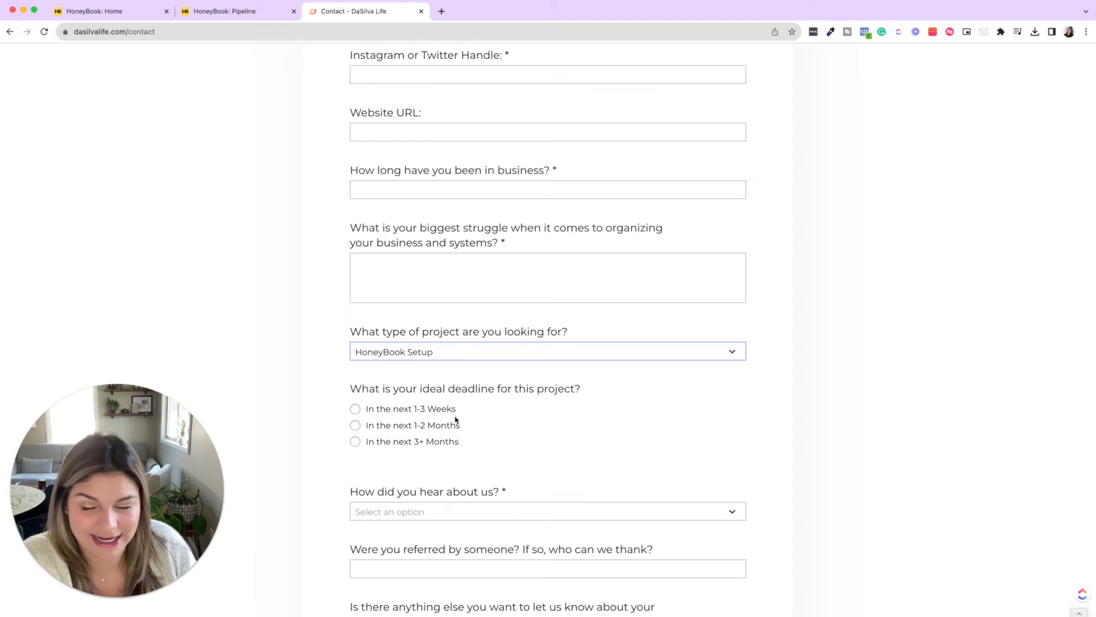
click(92, 12)
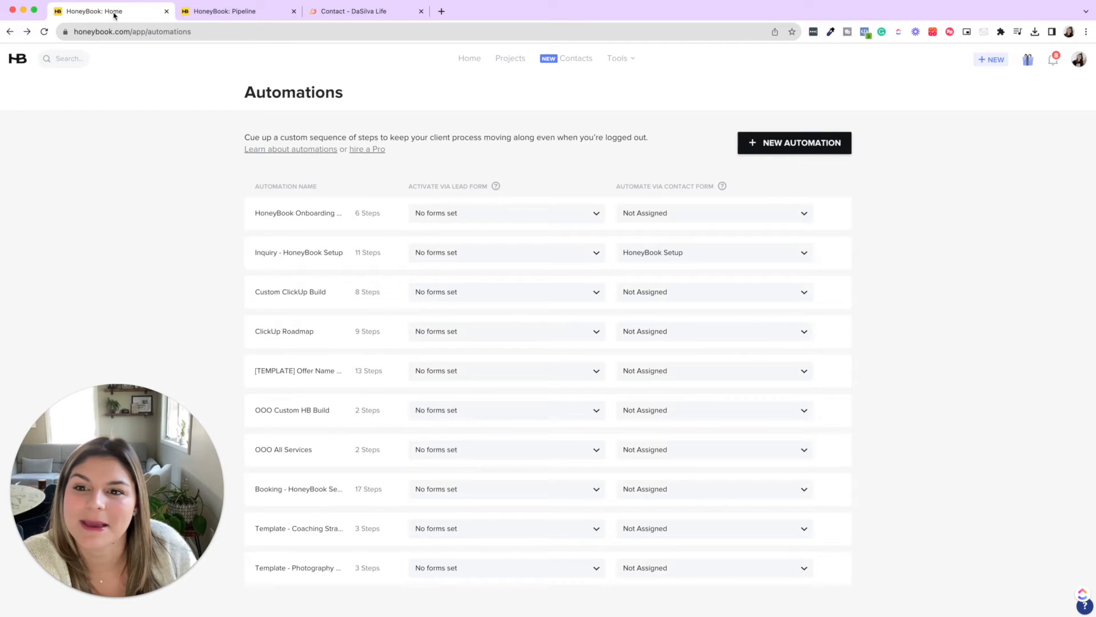
Look through the ClickUp Consulting Form editor, then go back to the Contact Forms templates list
click(618, 58)
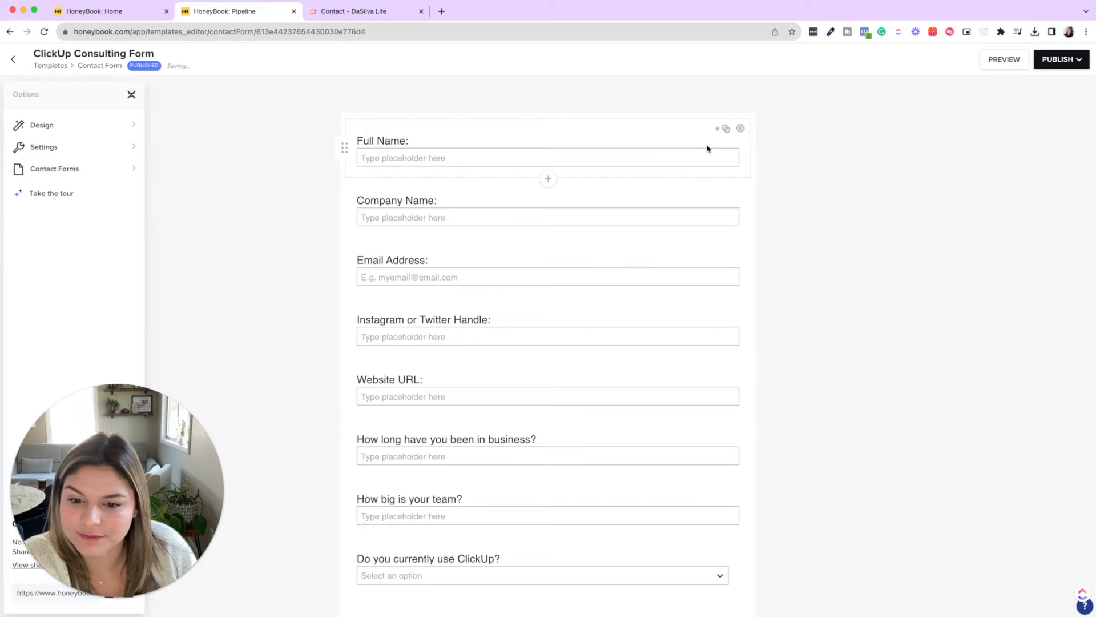
scroll(down, 3)
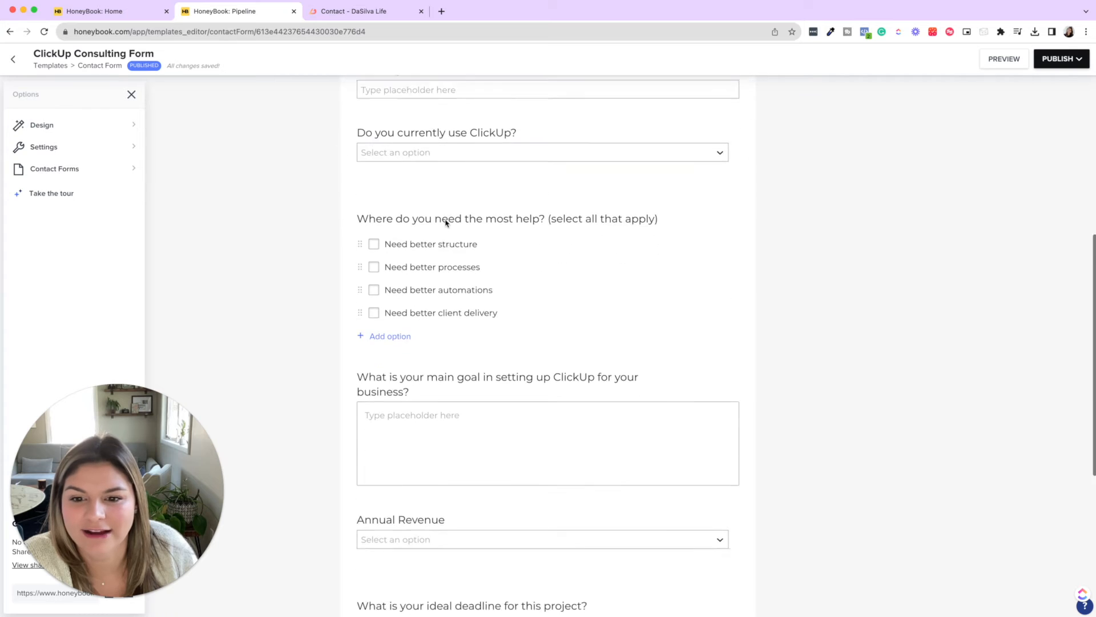
scroll(down, 3)
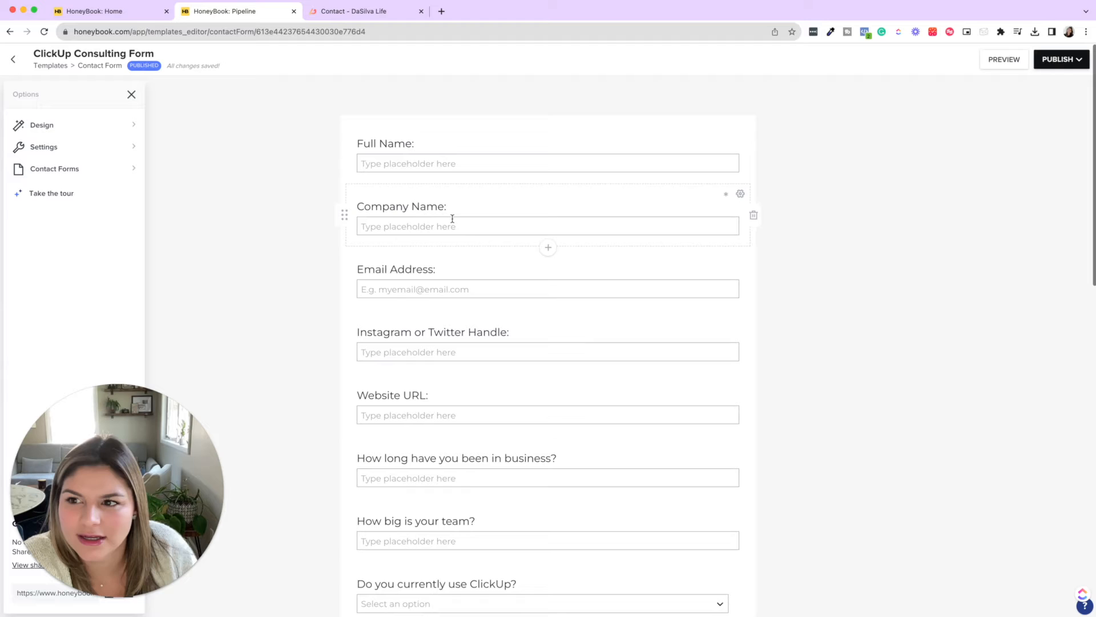
click(49, 65)
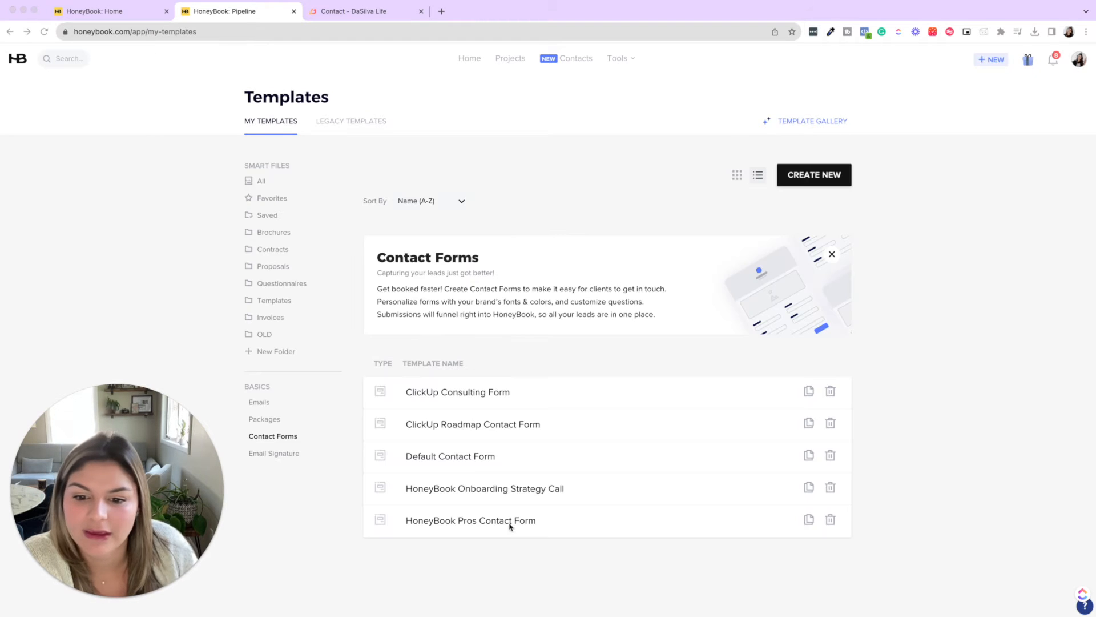
From Templates > Contact Forms, bring up the HoneyBook Pros Contact Form in the editor
click(450, 455)
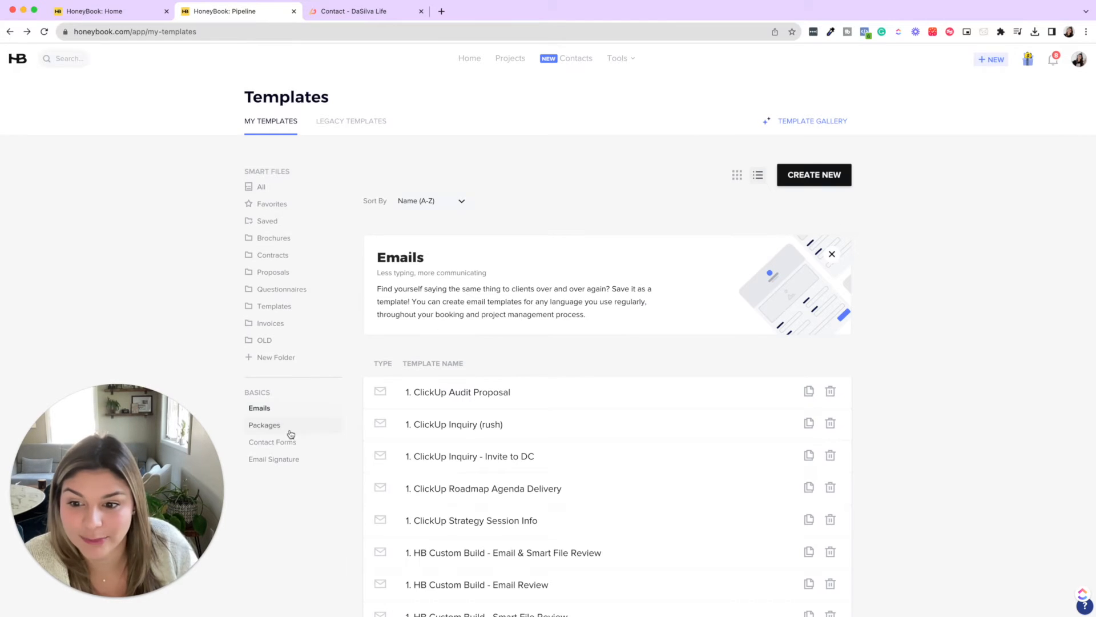
click(272, 435)
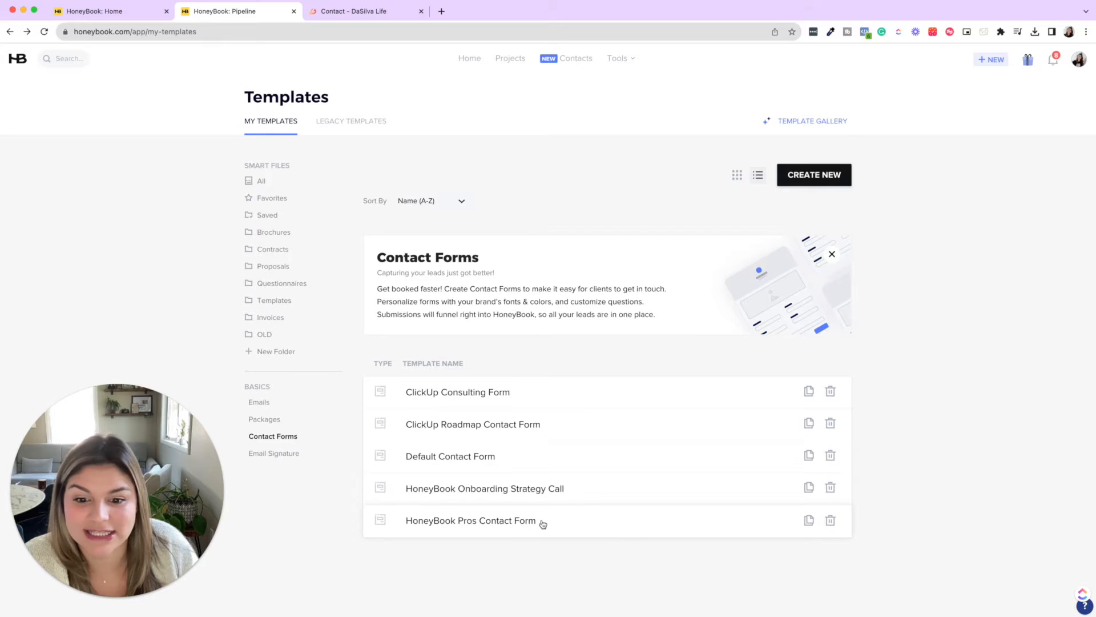
click(471, 521)
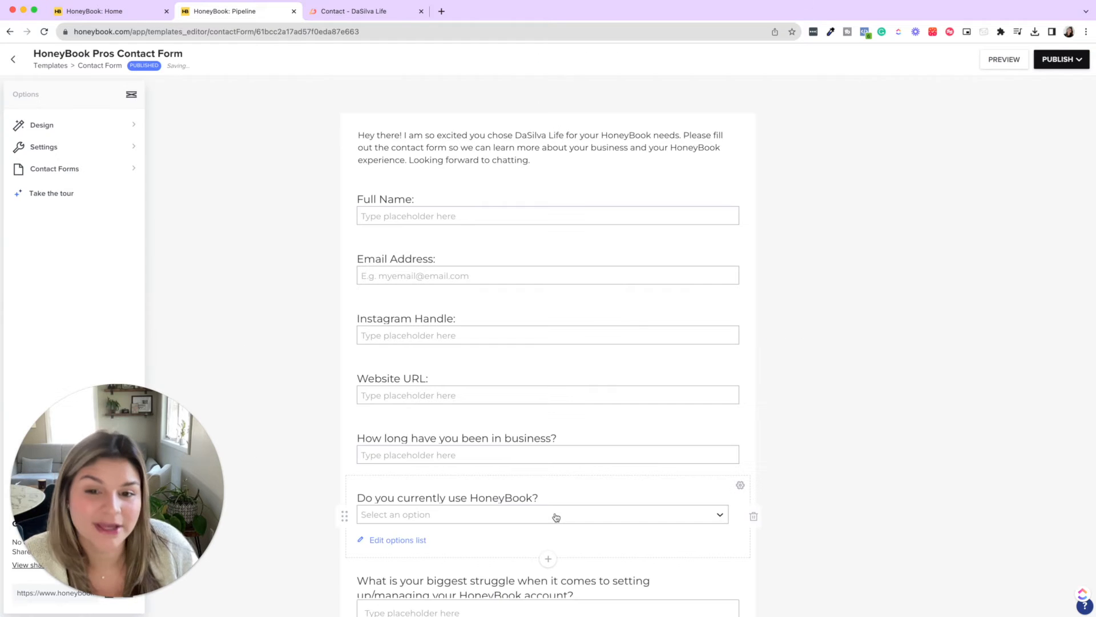
Check the form settings show HoneyBook Setup as the assigned project type, then return to Automations
scroll(down, 3)
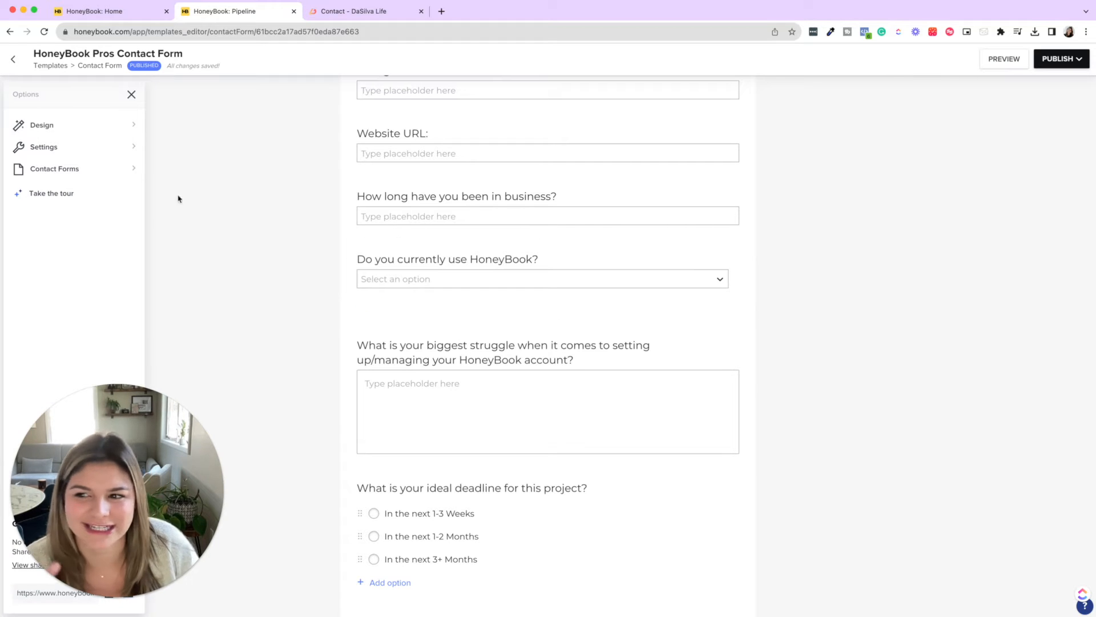
click(43, 147)
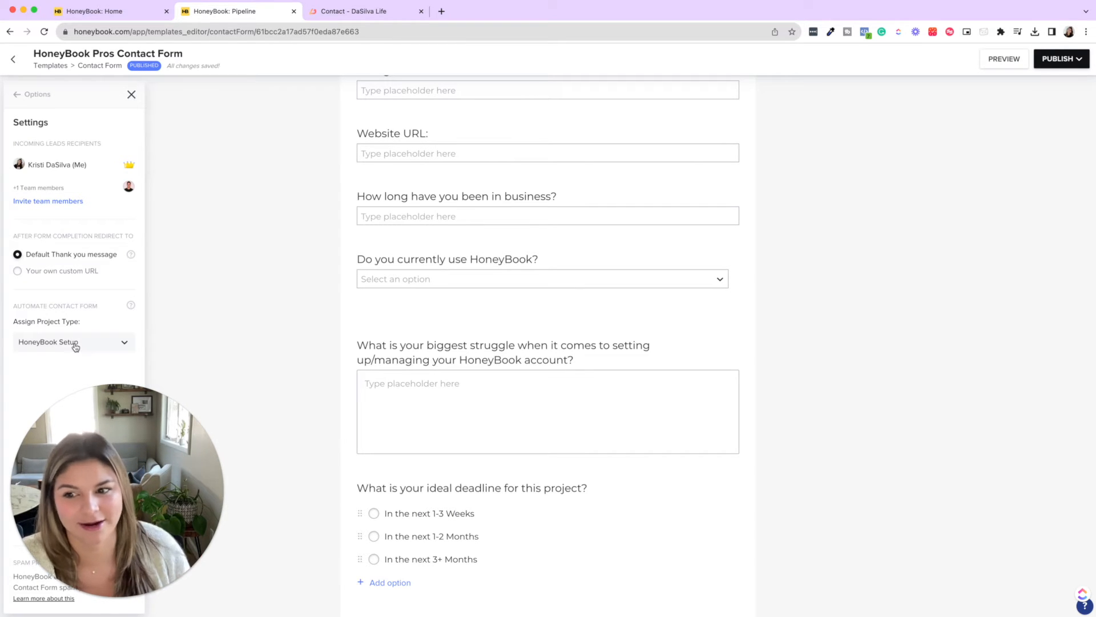
click(541, 278)
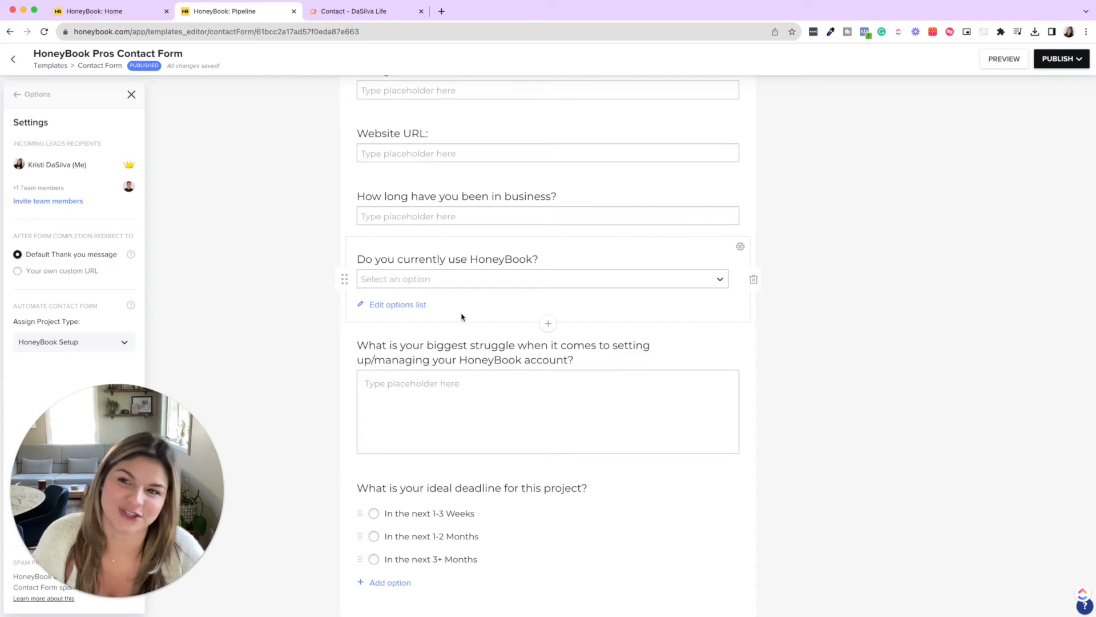
click(95, 12)
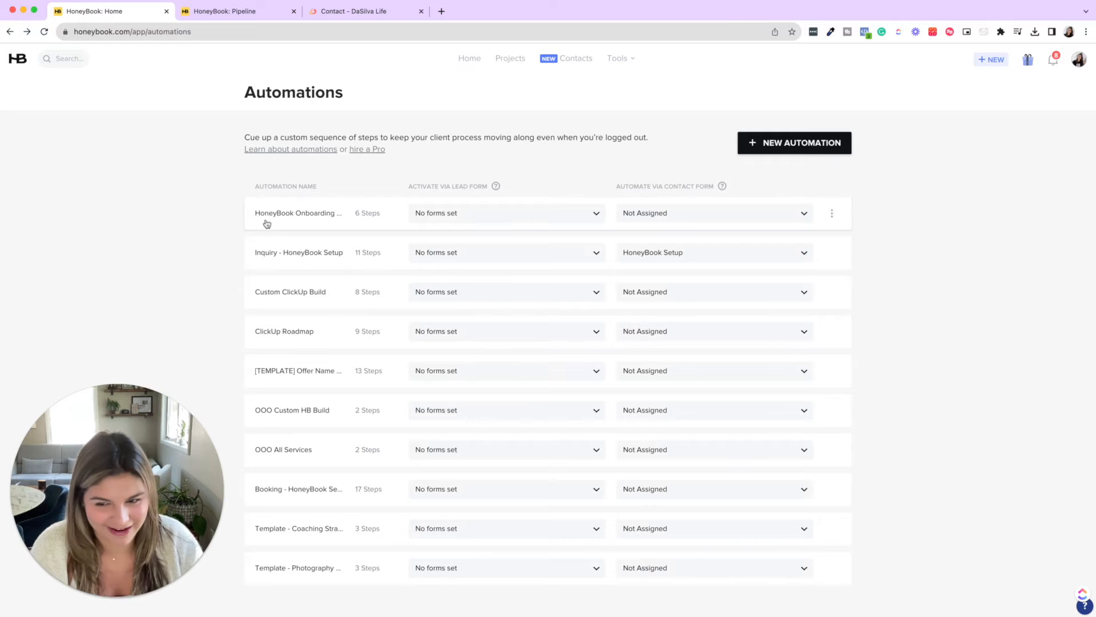
In the Inquiry - HoneyBook Setup automation, preview the brochure Smart File step's Send Brochure & Call Links email
click(298, 213)
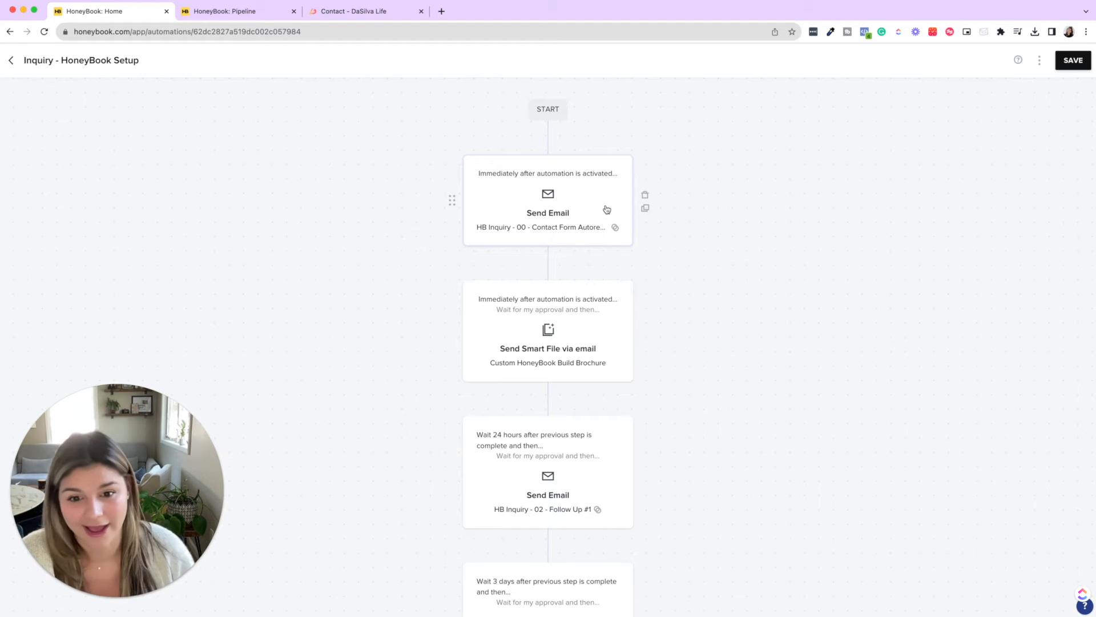
click(547, 349)
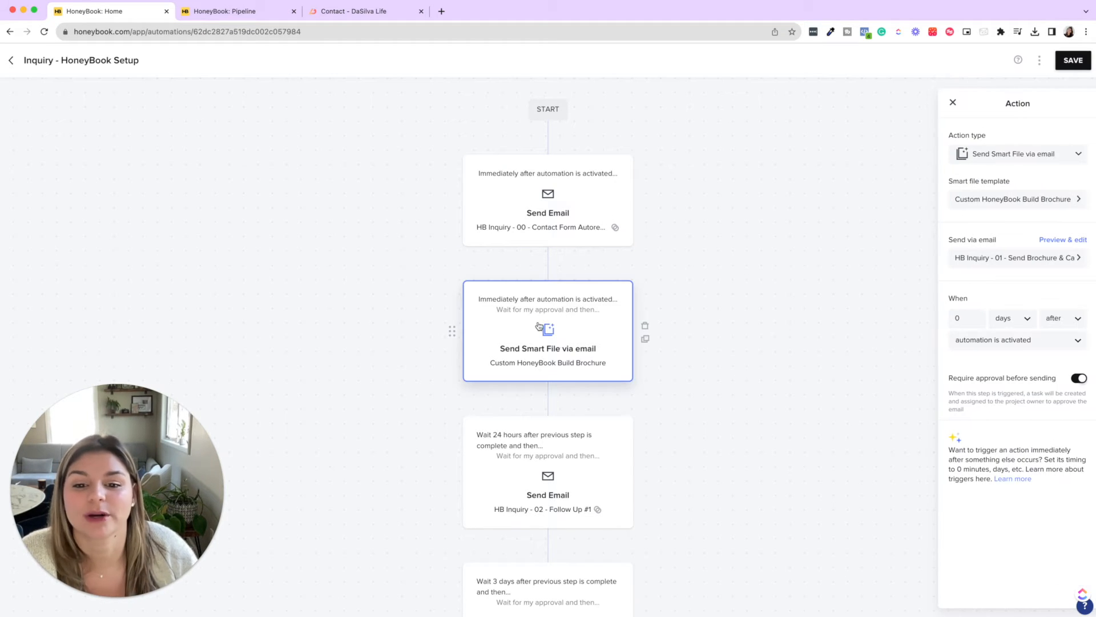
mouse_move(588, 341)
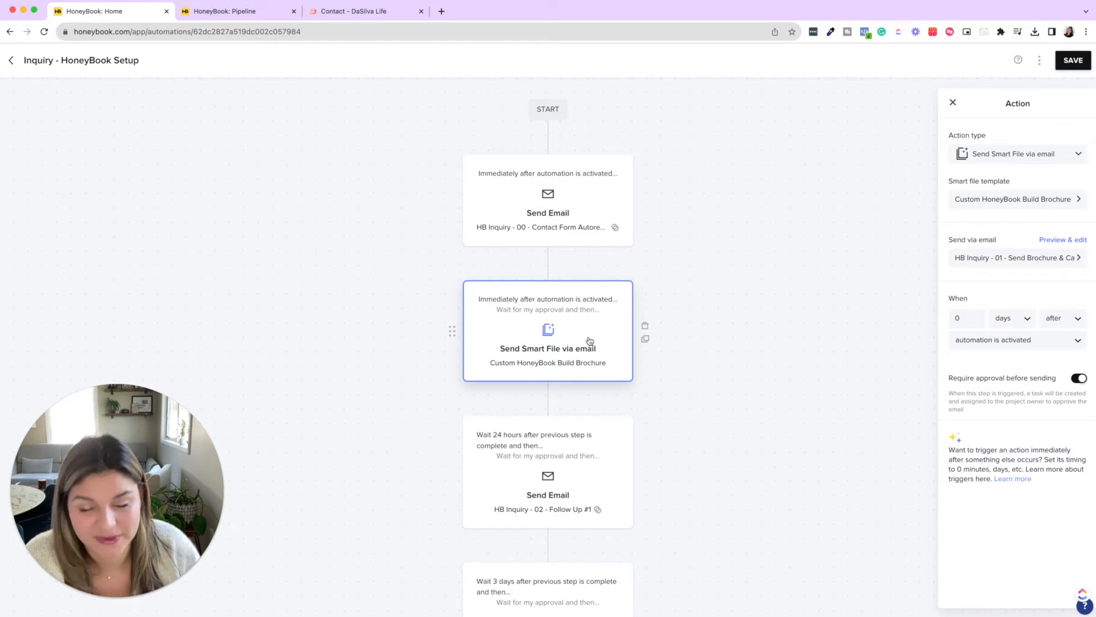
mouse_move(586, 341)
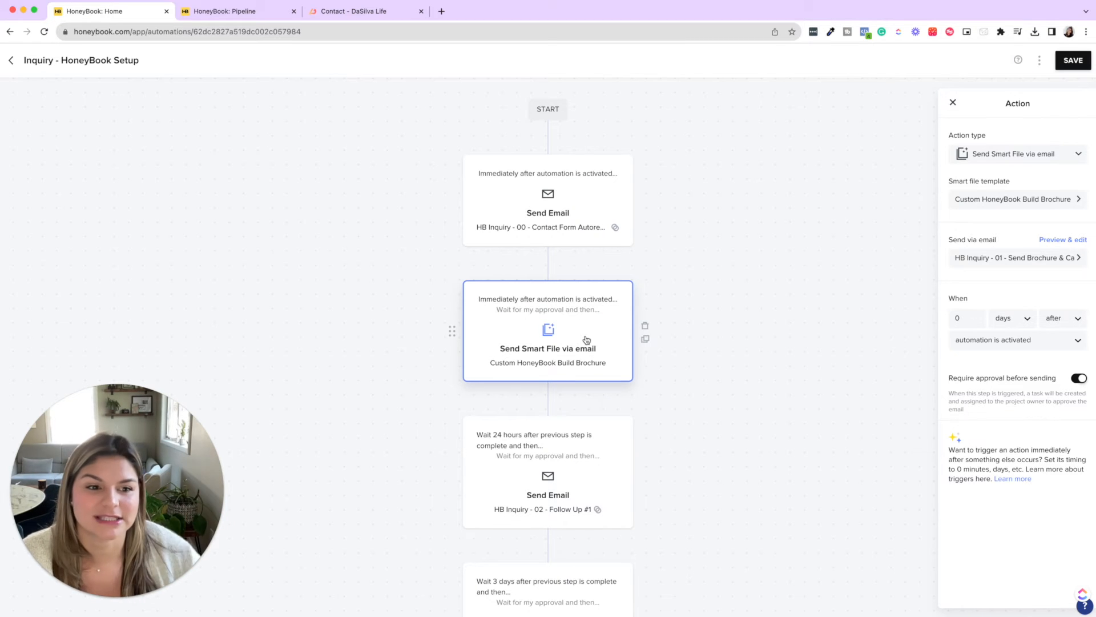
click(1063, 239)
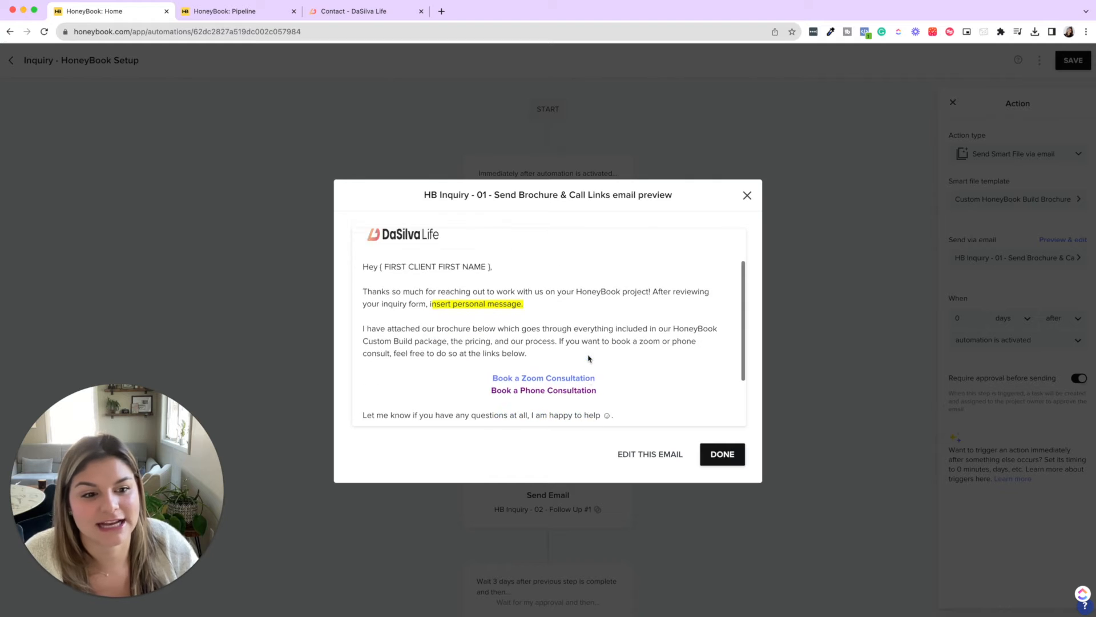
Scroll through the HB Inquiry - 01 - Send Brochure & Call Links email preview
scroll(down, 3)
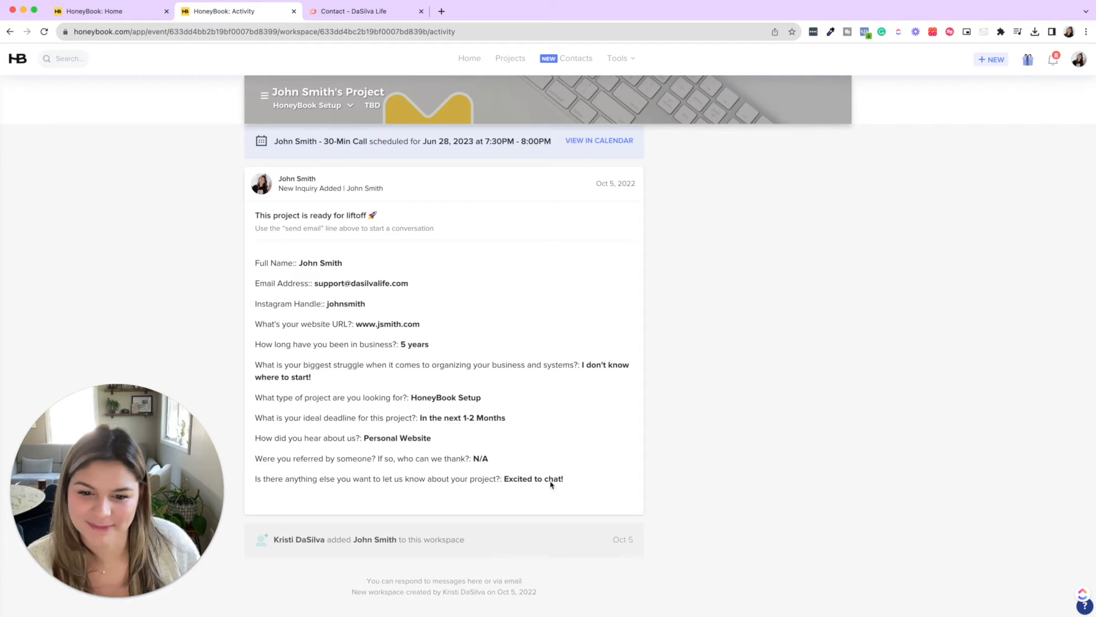
mouse_move(380, 264)
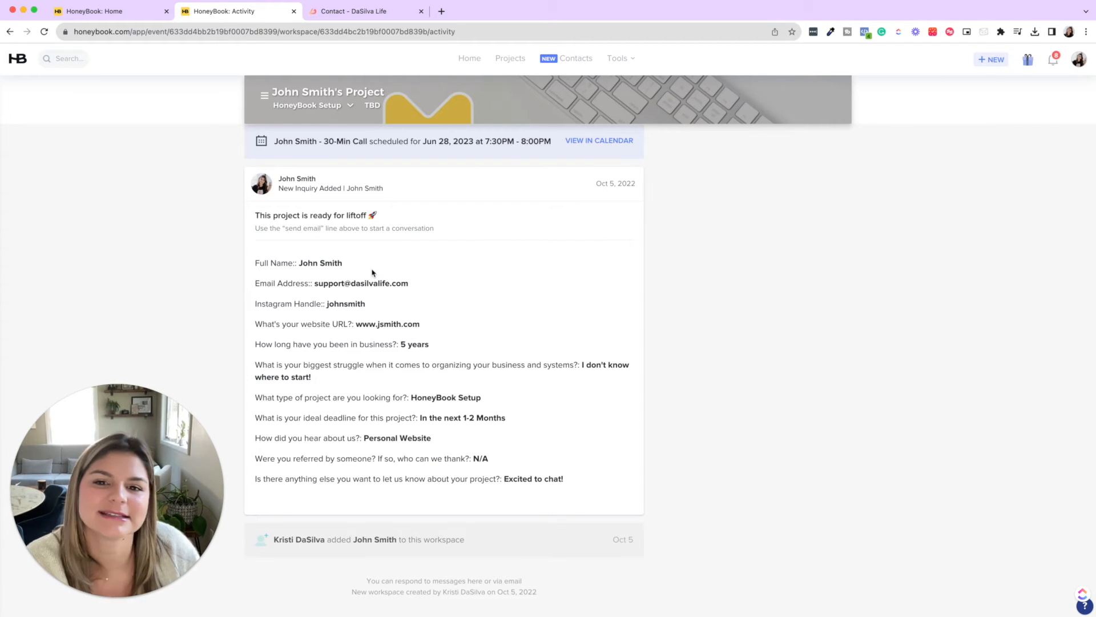
In the drafted HoneyBook Project Details email, select the insert personal message placeholder for replacing
scroll(down, 3)
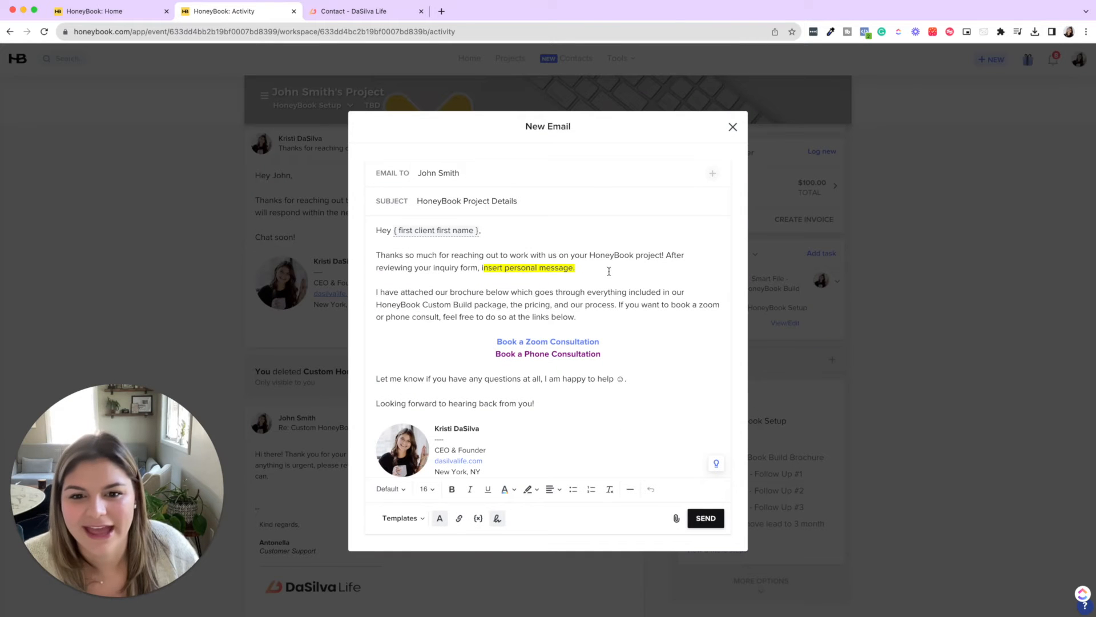
double_click(528, 267)
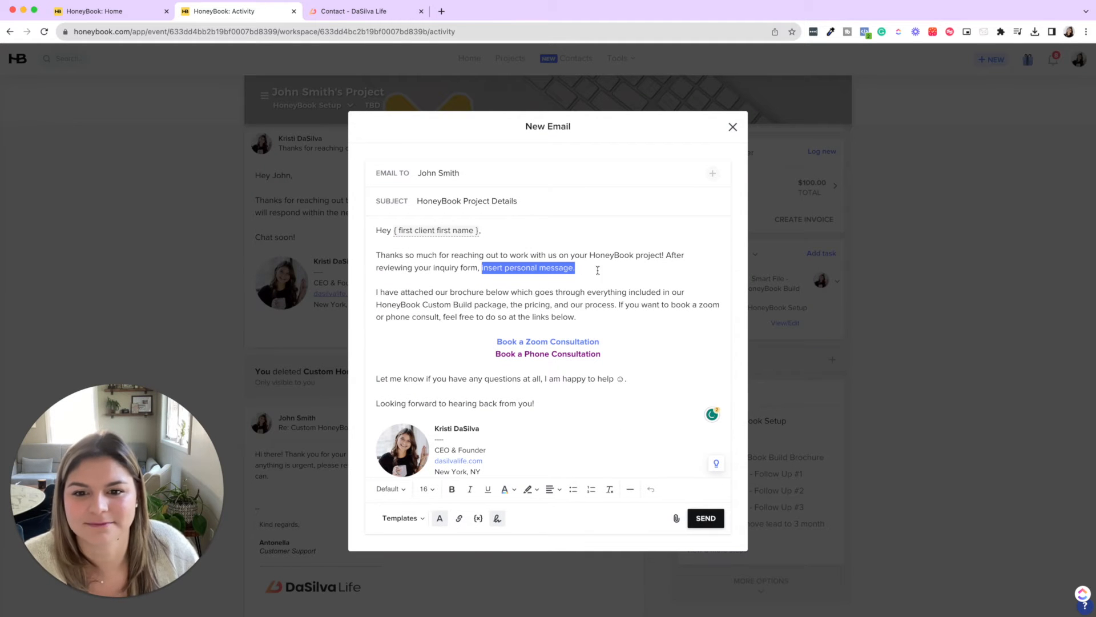
Write 'we would love to help ... consulting business with HB' as the personal message and send the email to John Smith
text(we would love to work with)
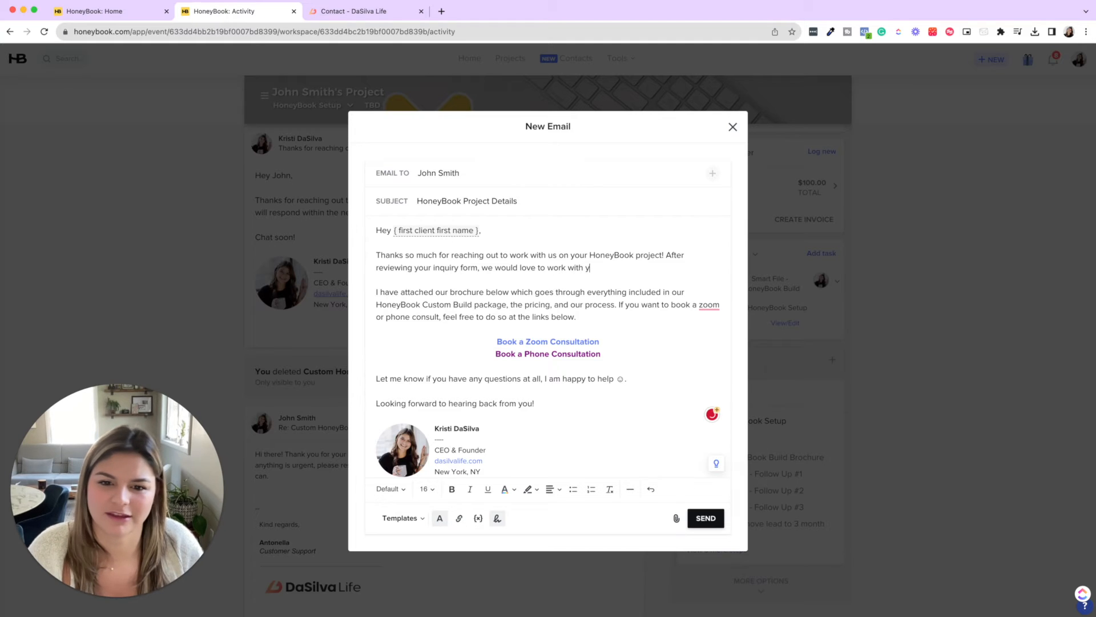
text(ou to help you enhance your)
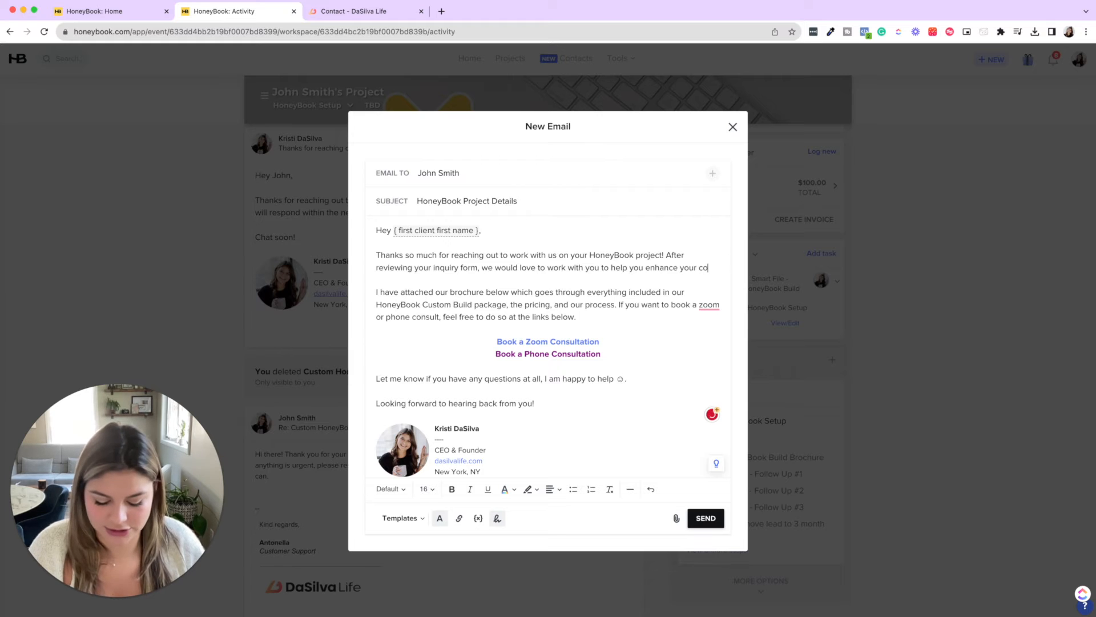
text(consulting business w)
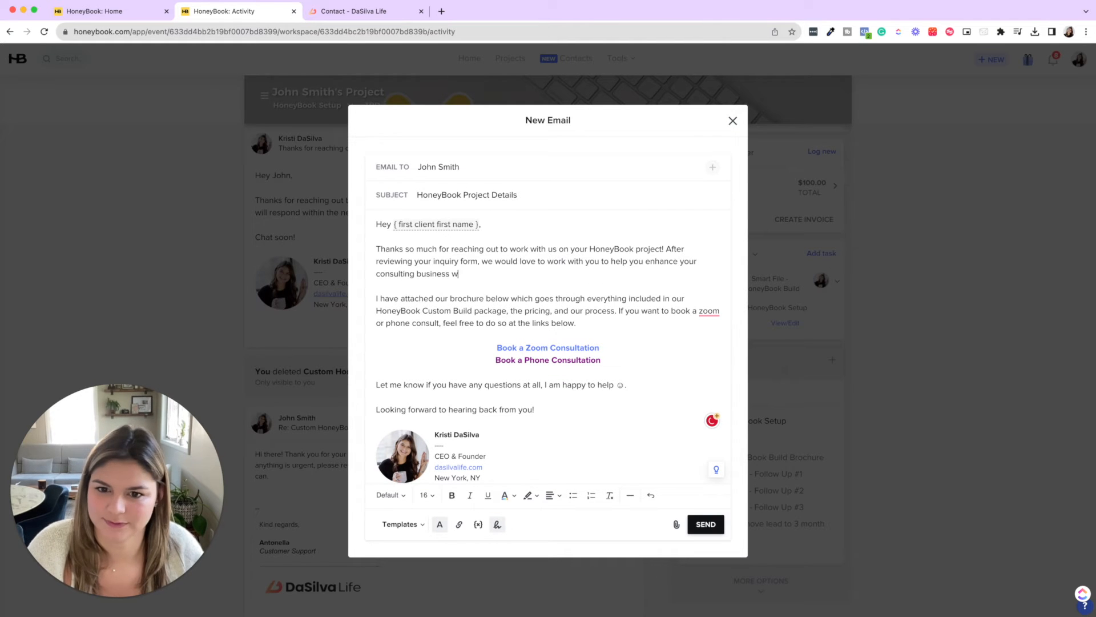
text(with HB!)
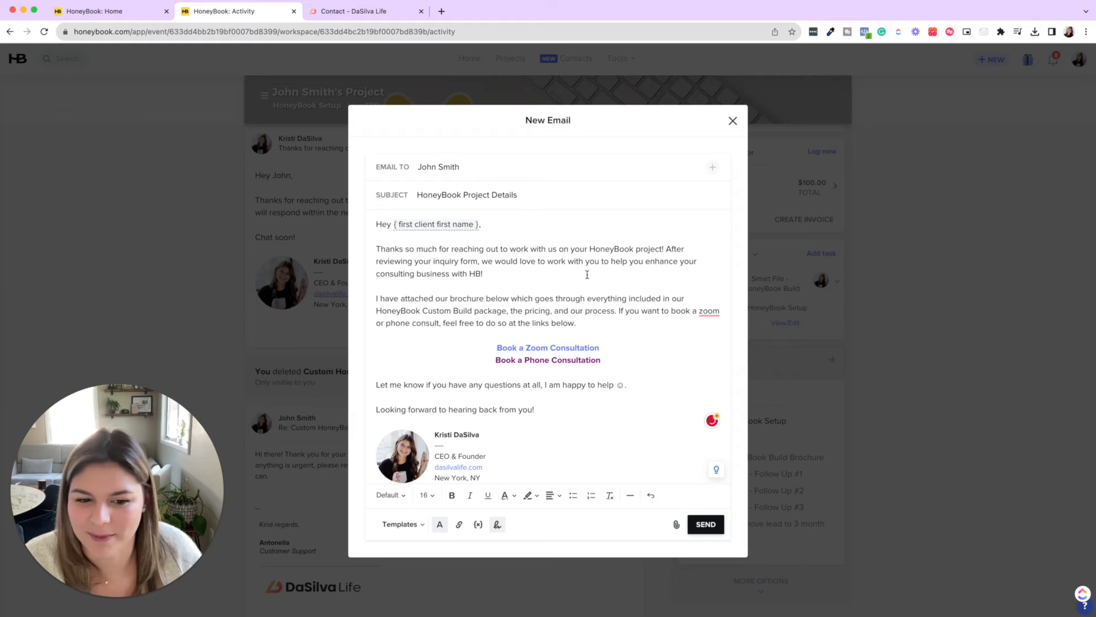
click(704, 524)
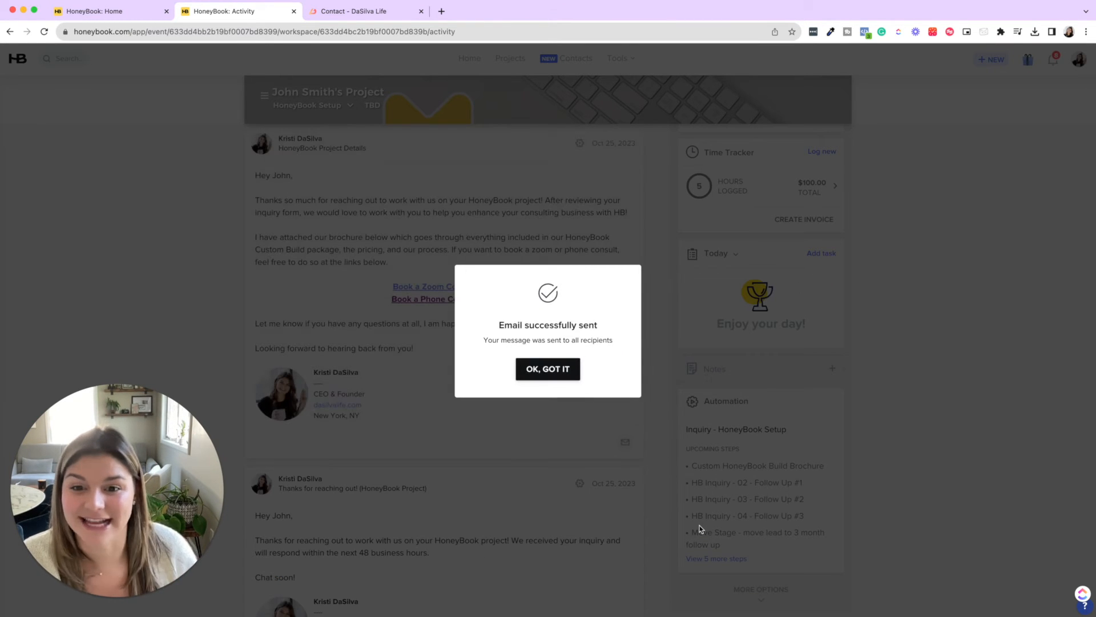
Dismiss the sent confirmation and review the Booked Call task's Zoom or Phone consultation trigger
click(547, 369)
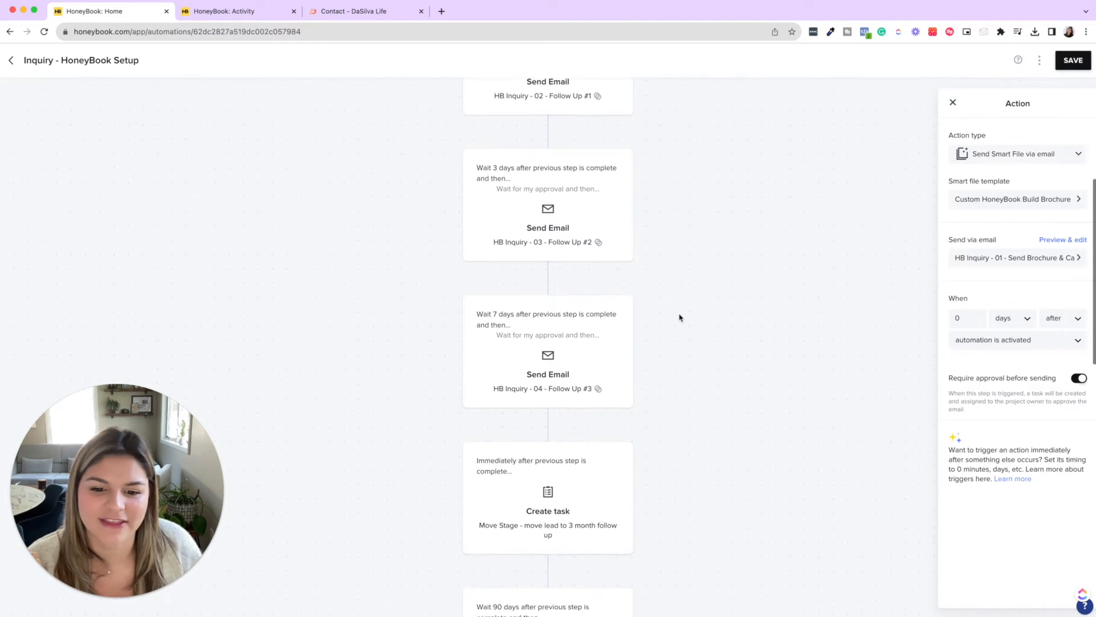
scroll(down, 3)
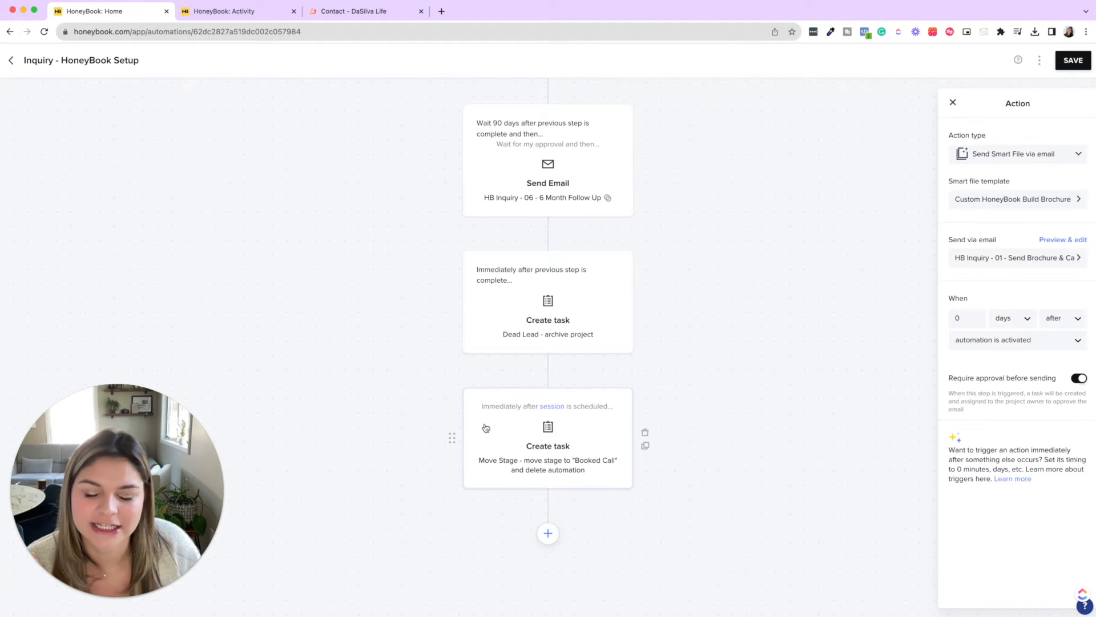
click(547, 438)
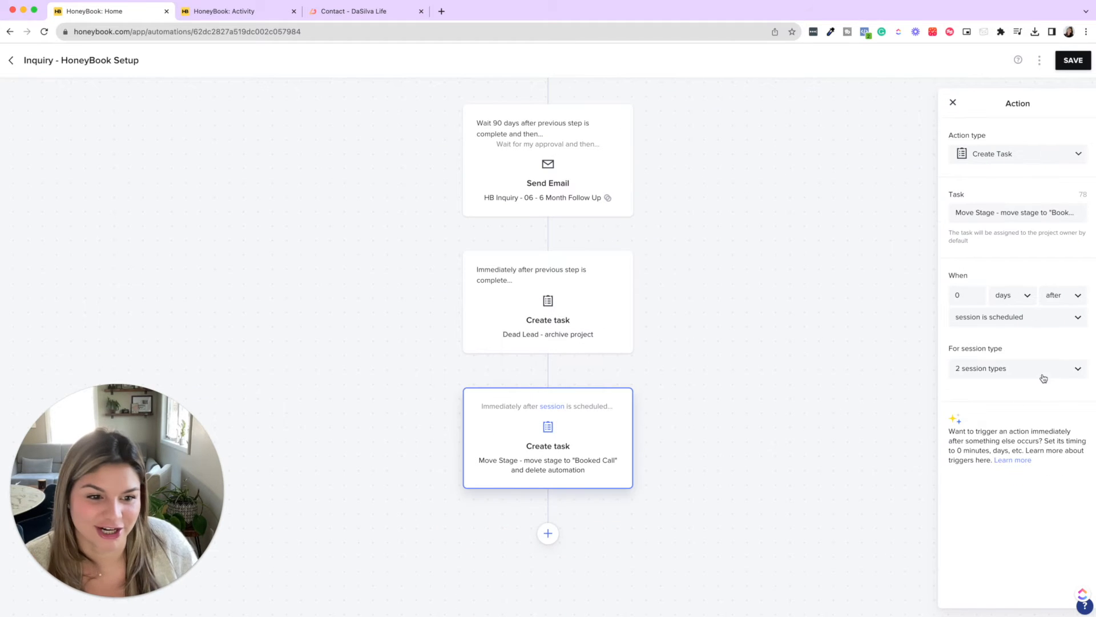
click(1017, 369)
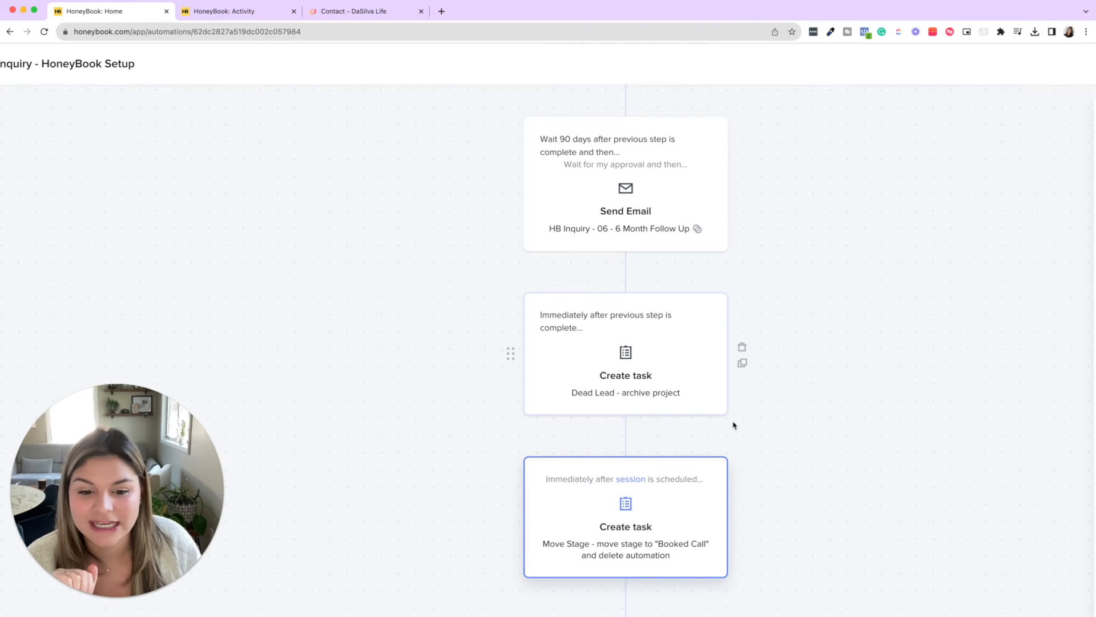
click(624, 516)
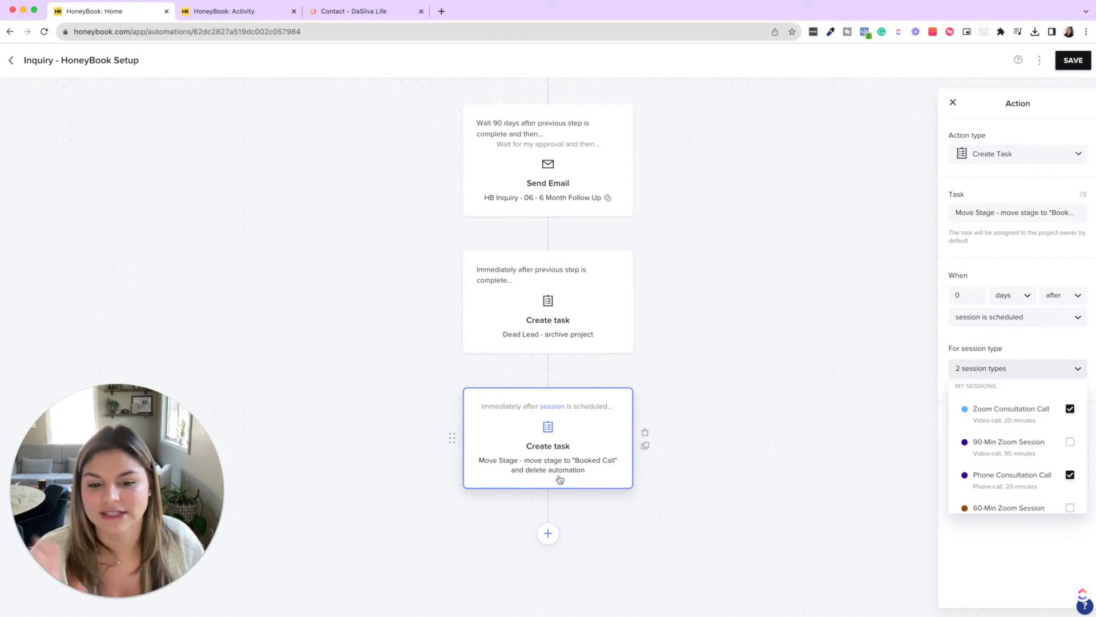
Return to John Smith's project activity
click(237, 12)
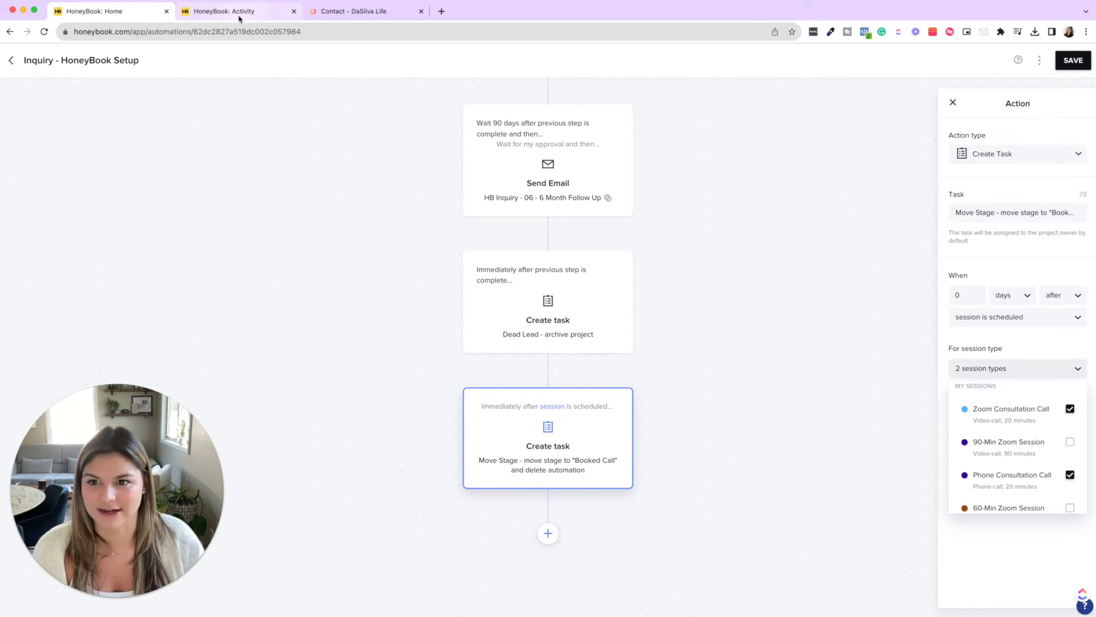
click(237, 12)
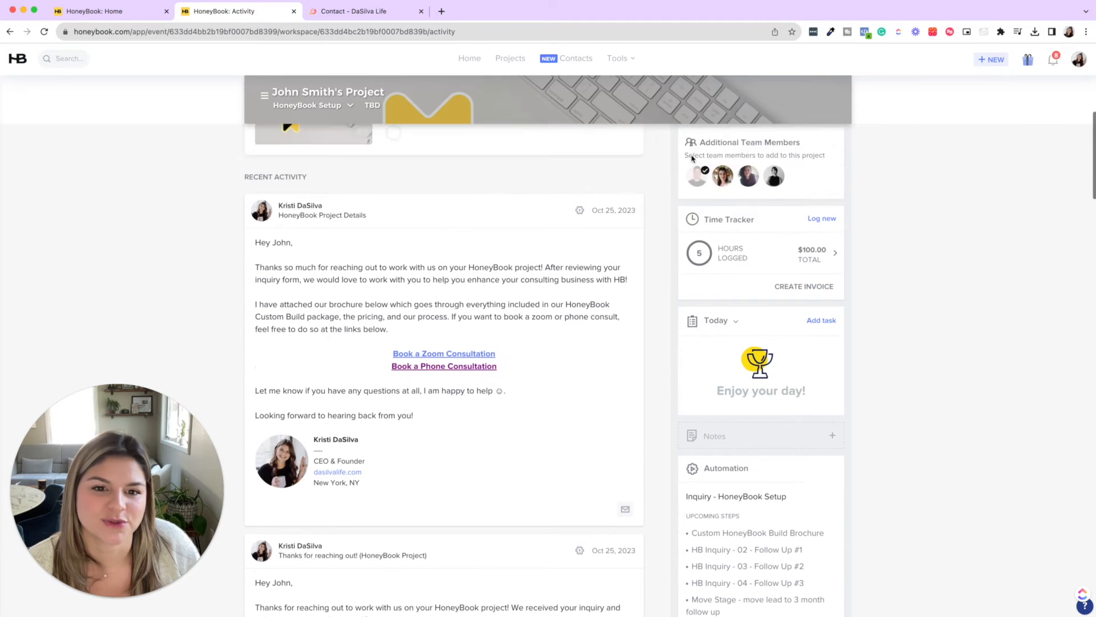
View the Inquiry - HoneyBook Setup automation from the project sidebar's Automation panel
click(785, 349)
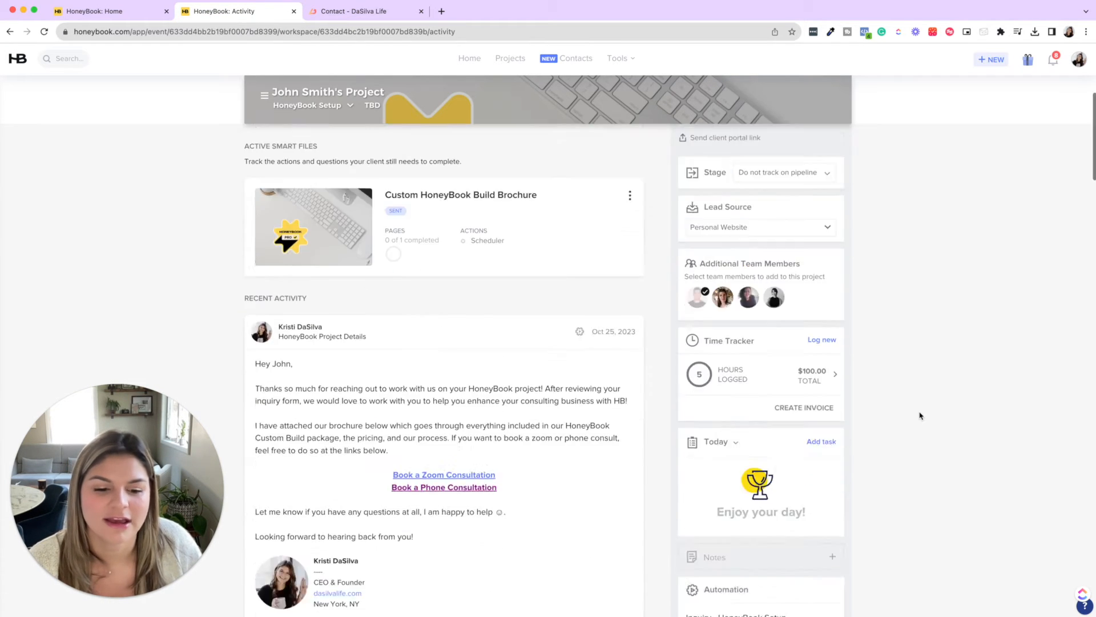
scroll(down, 3)
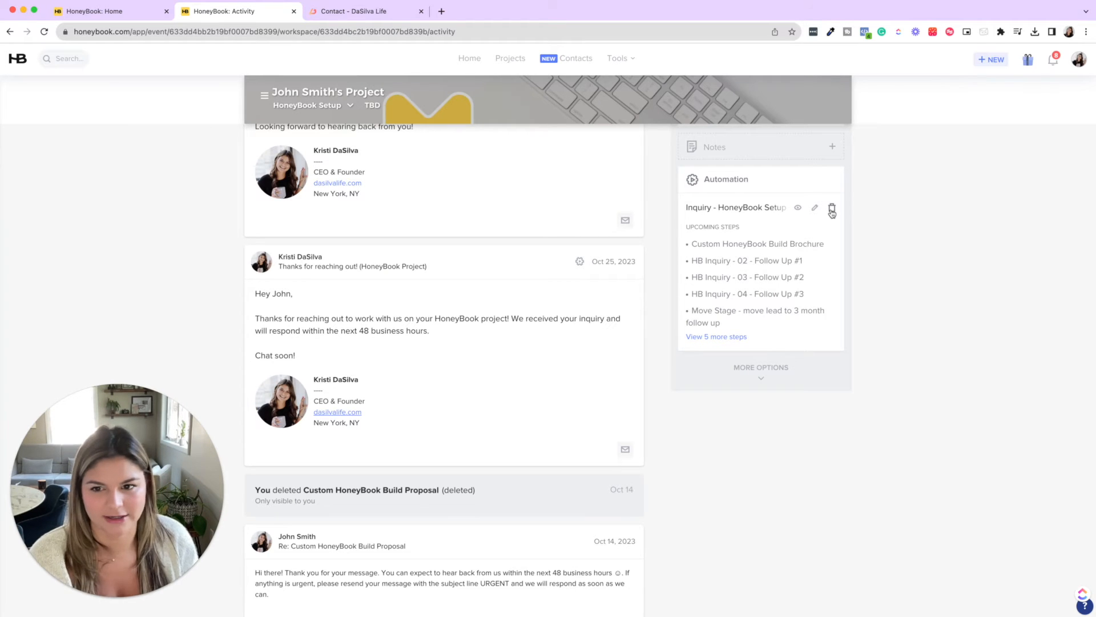
click(105, 11)
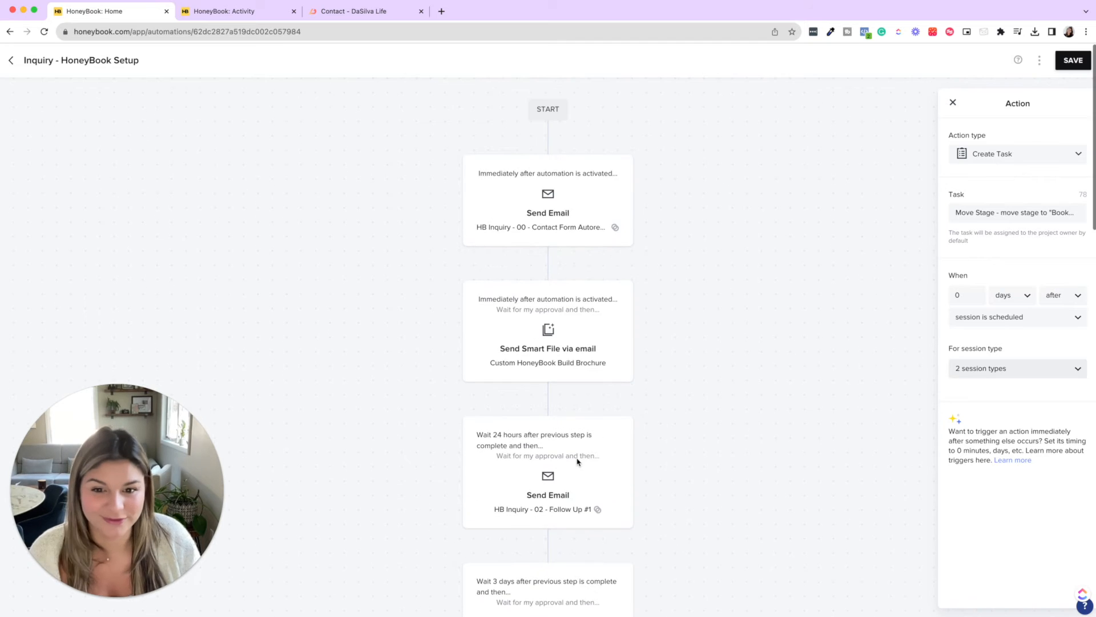
scroll(down, 3)
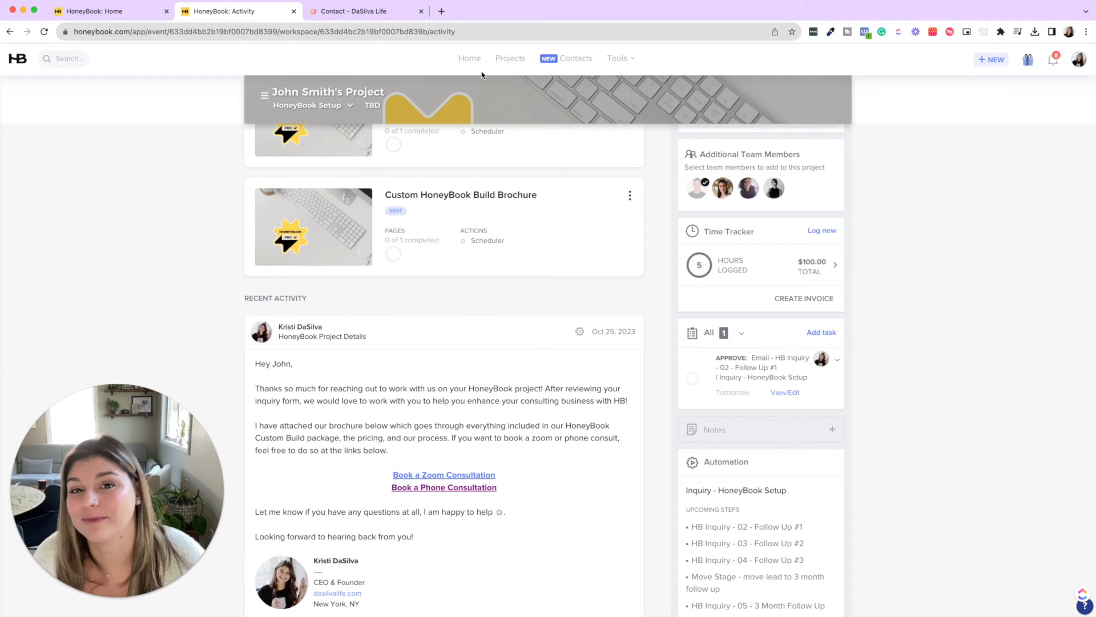
mouse_move(527, 89)
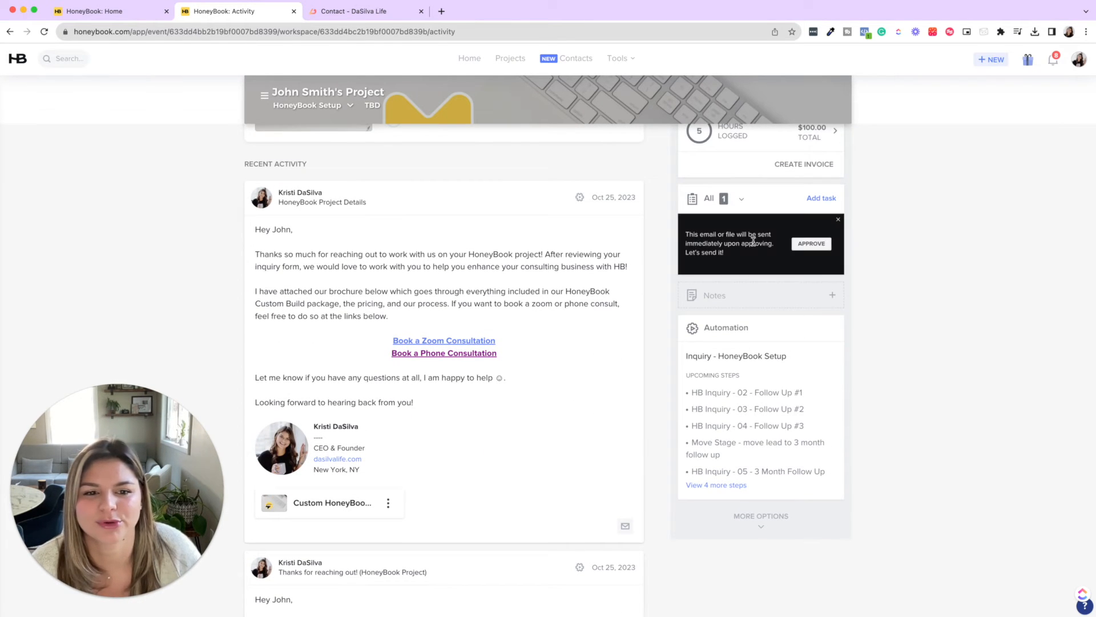
Approve sending the HB Inquiry - 02 - Follow Up #1 email
click(810, 243)
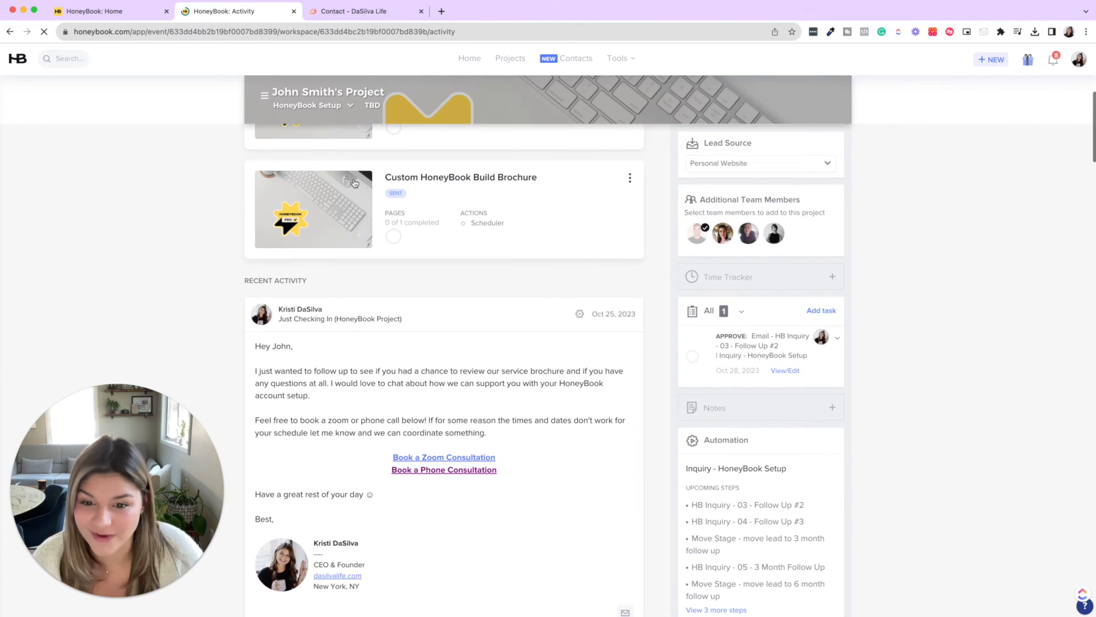
Scroll the project activity showing the sent Just Checking In follow-up and pending Follow Up #2 approval
scroll(down, 3)
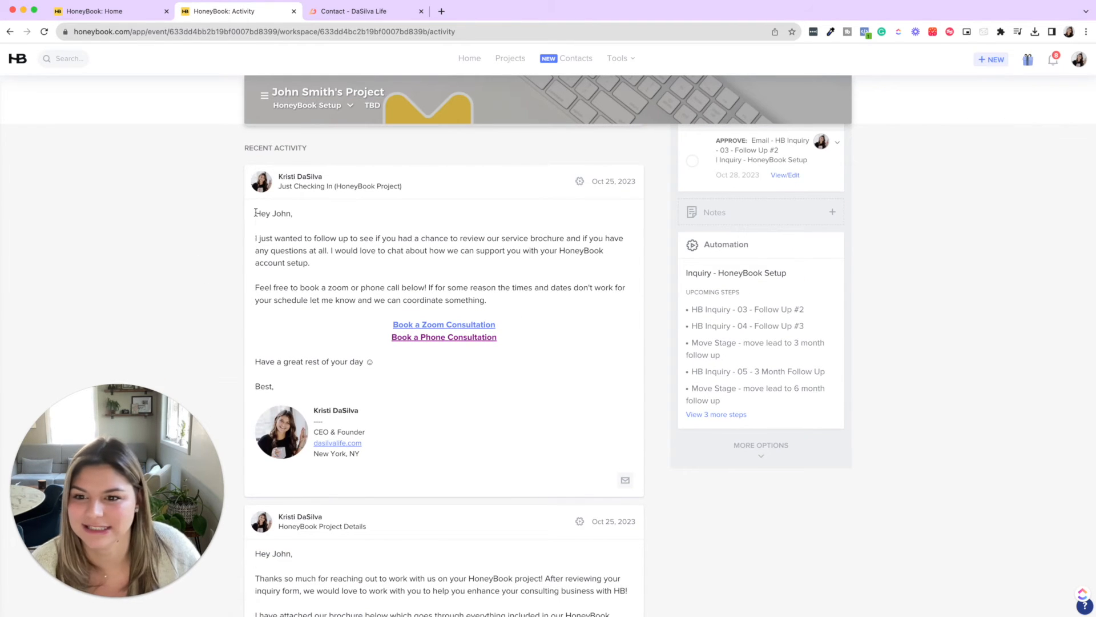
mouse_move(404, 273)
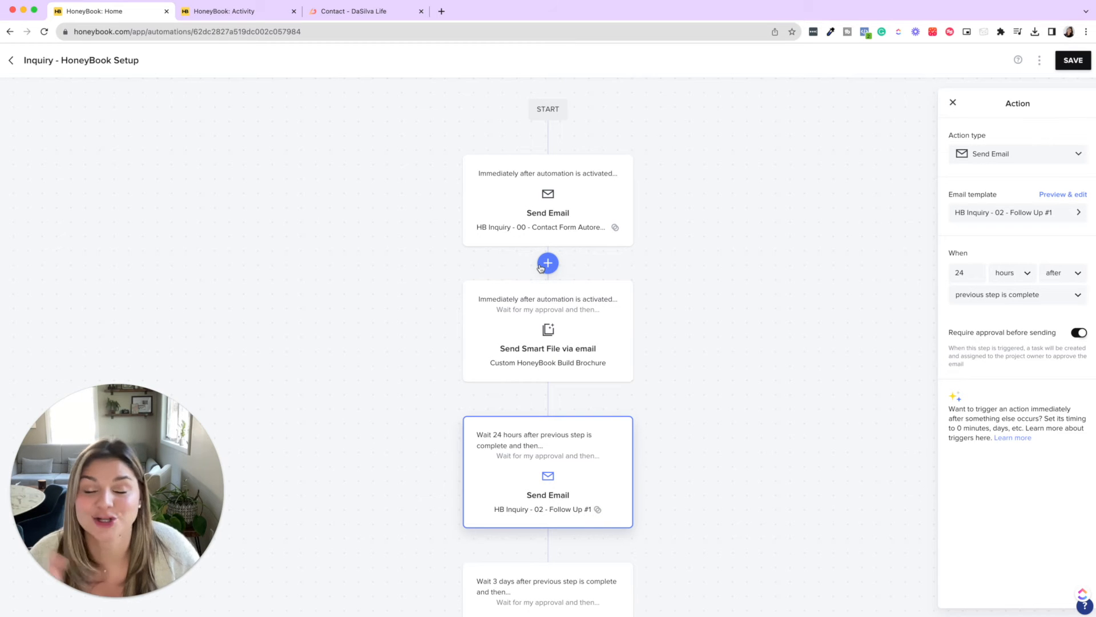
Preview the 3-day Follow Up #2 email 'Any thoughts? re: HB project'
scroll(down, 3)
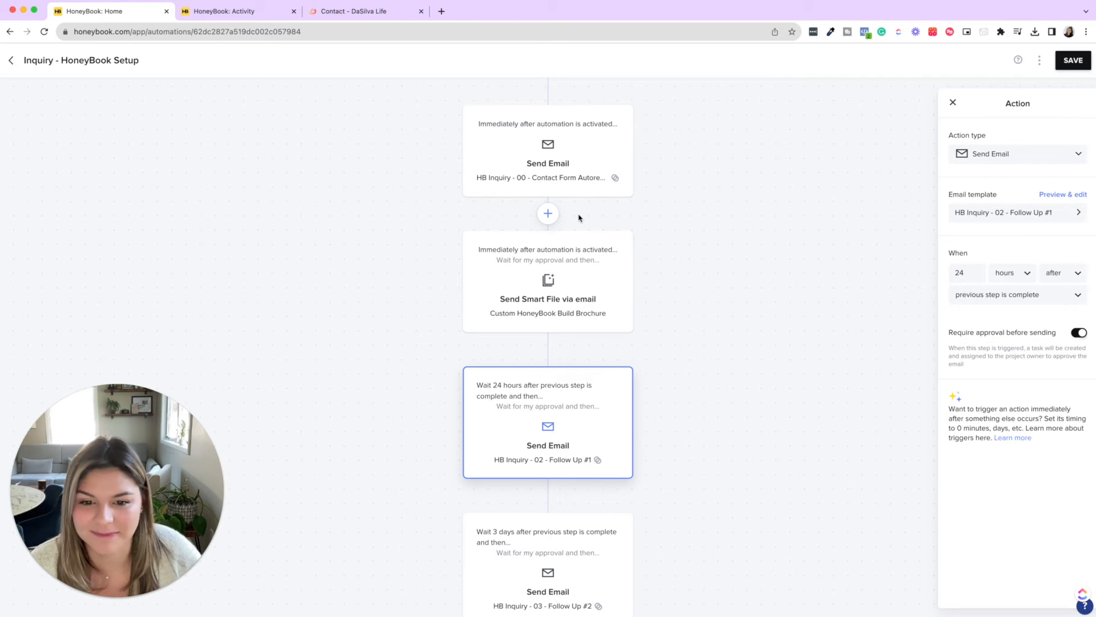
scroll(down, 3)
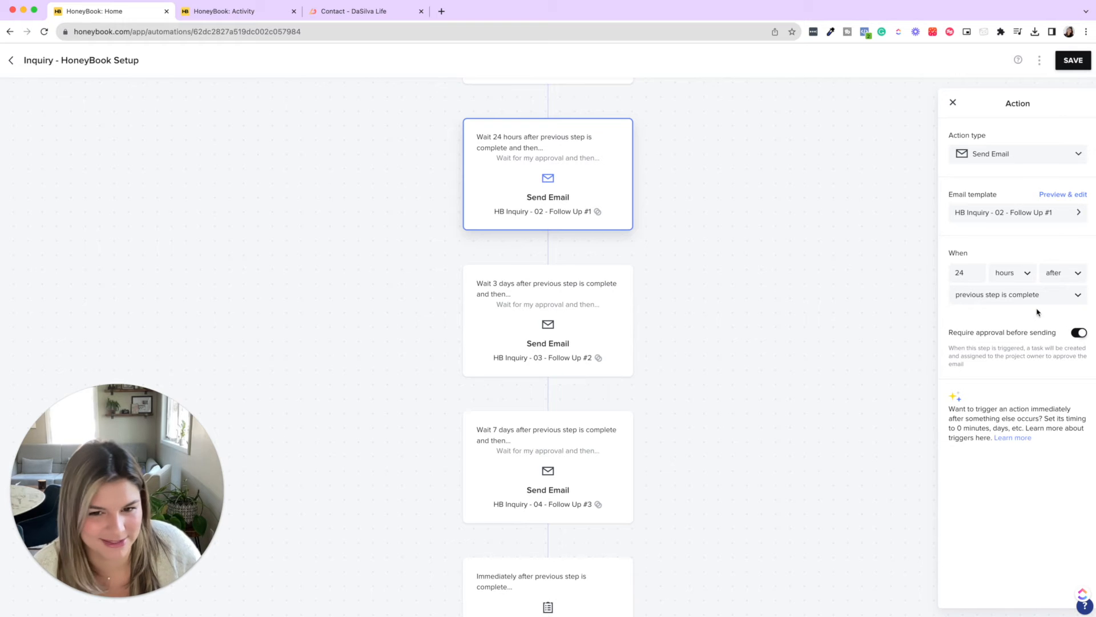
click(547, 329)
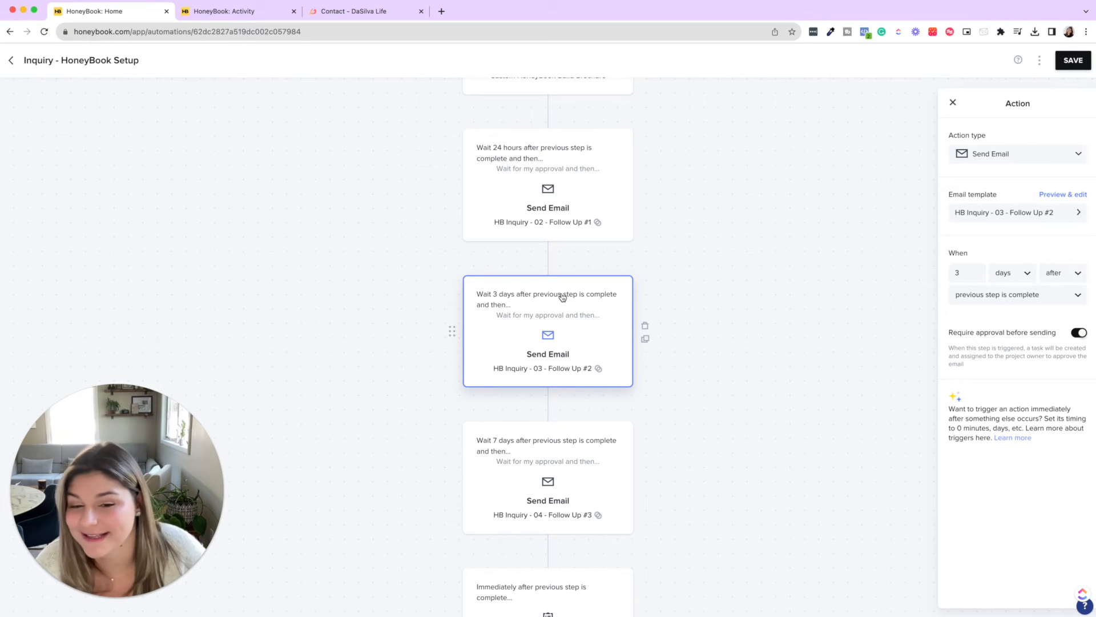
scroll(down, 3)
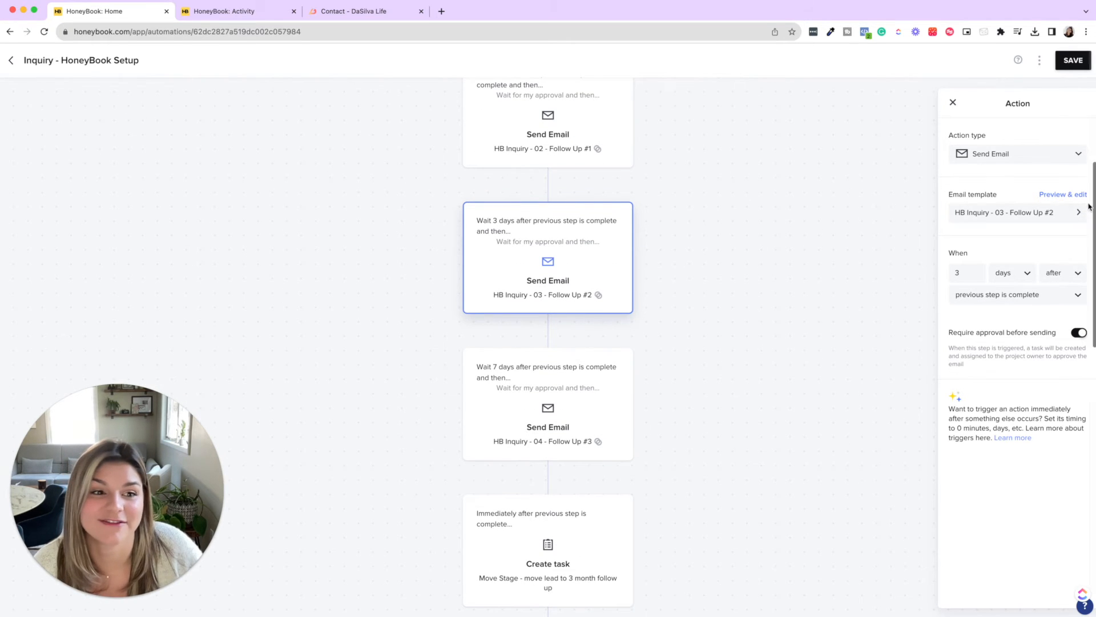
click(1062, 194)
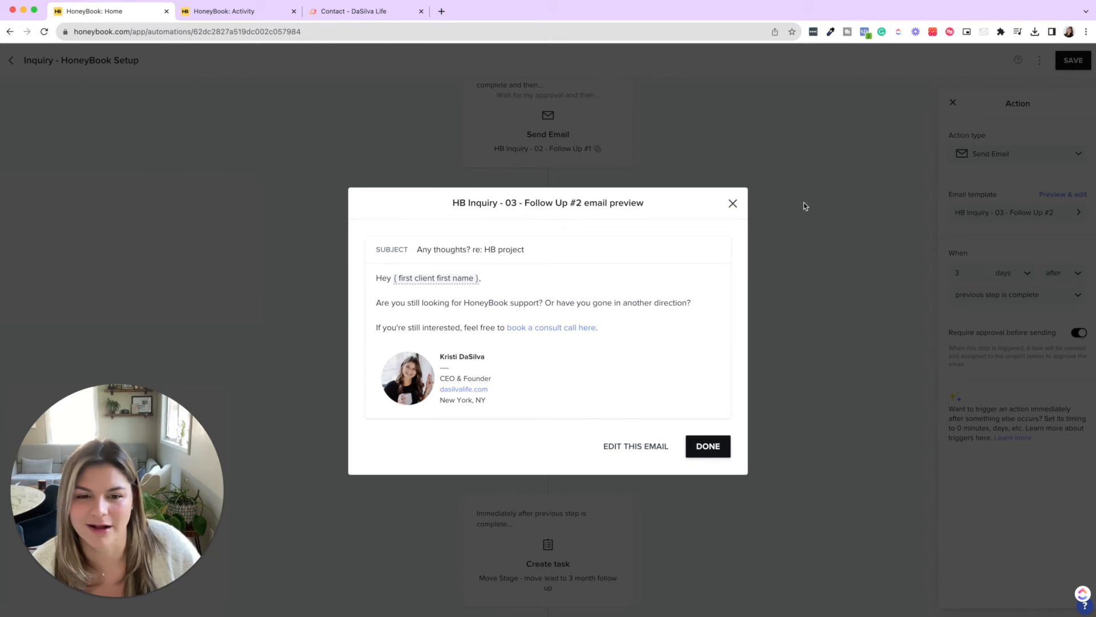
Close the Follow Up #2 preview to move on to the 7-day Follow Up #3 step
click(707, 447)
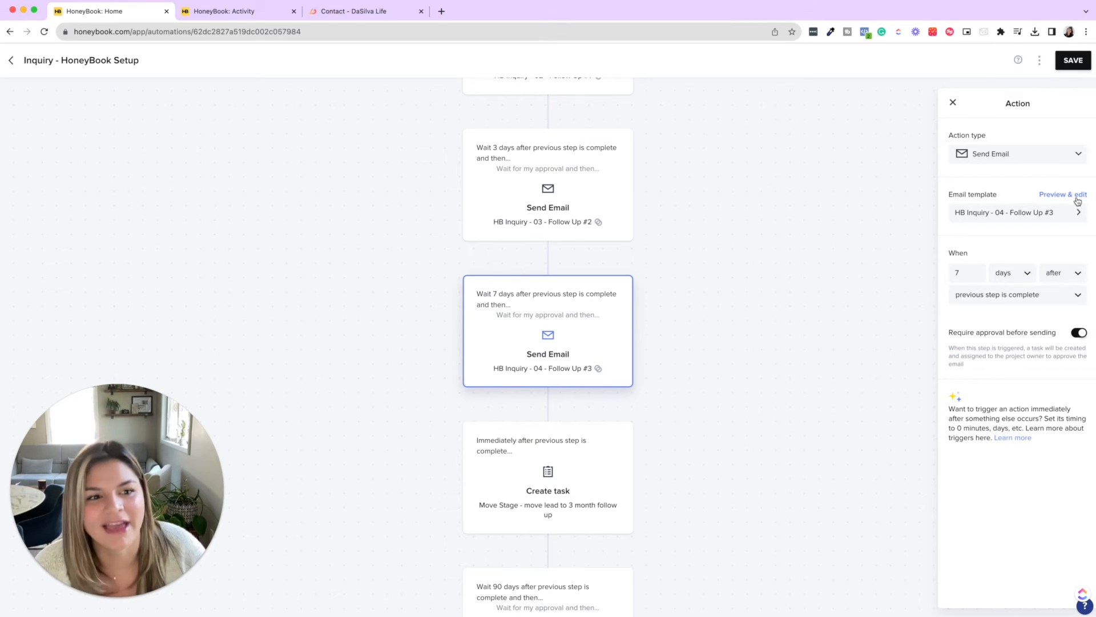
Preview the 7-day Follow Up #3 email and close it
click(1063, 194)
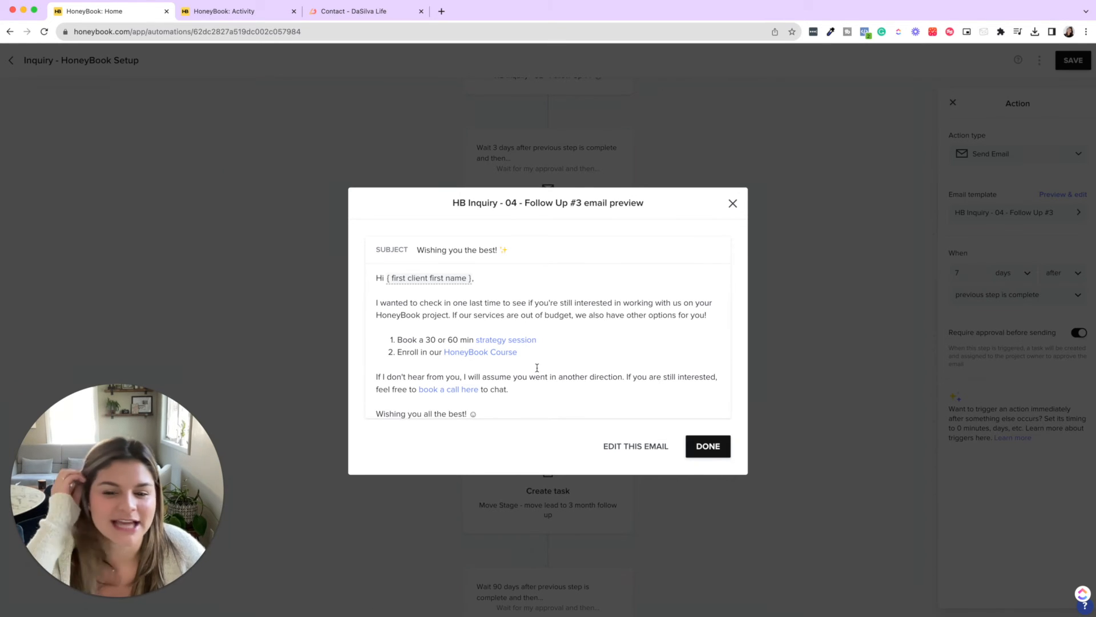
mouse_move(513, 356)
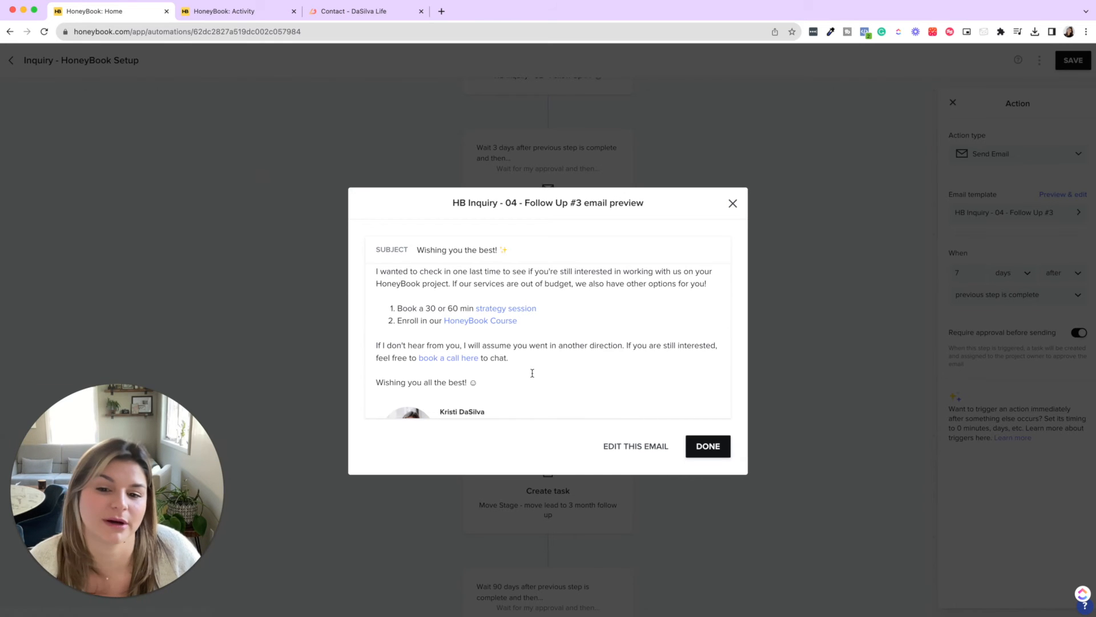
click(707, 447)
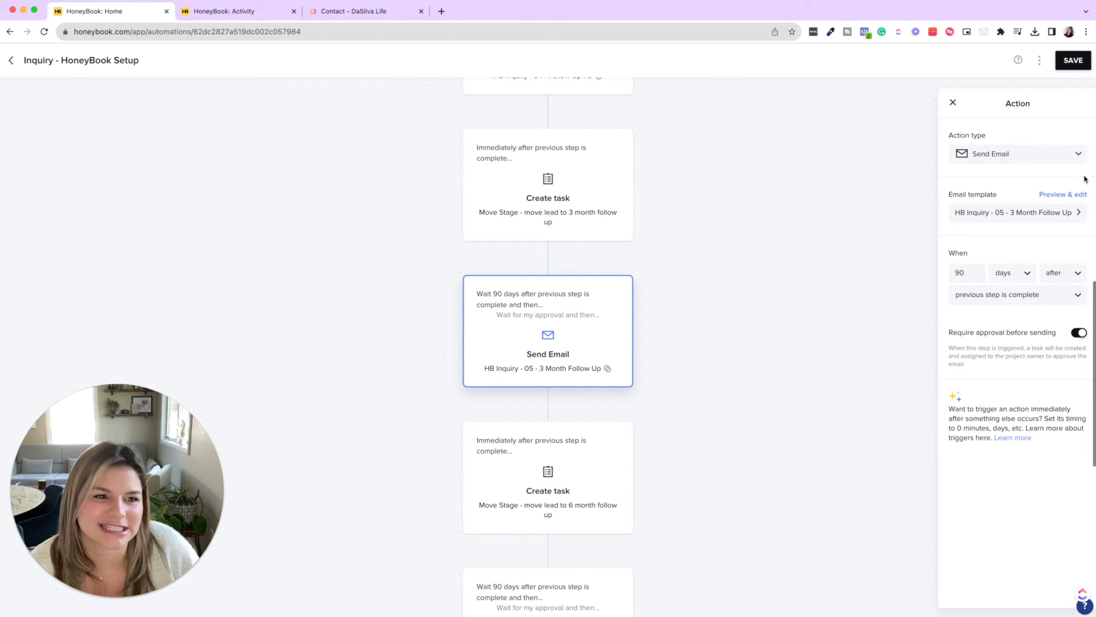
Preview the 90-day 3 Month Follow Up email
click(238, 11)
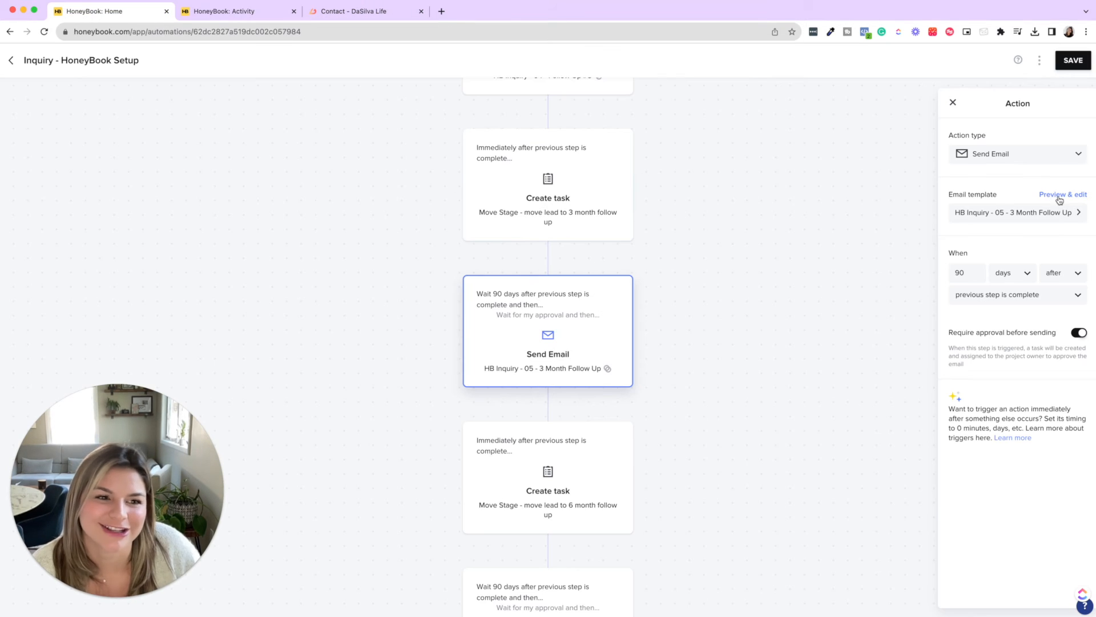
click(1062, 194)
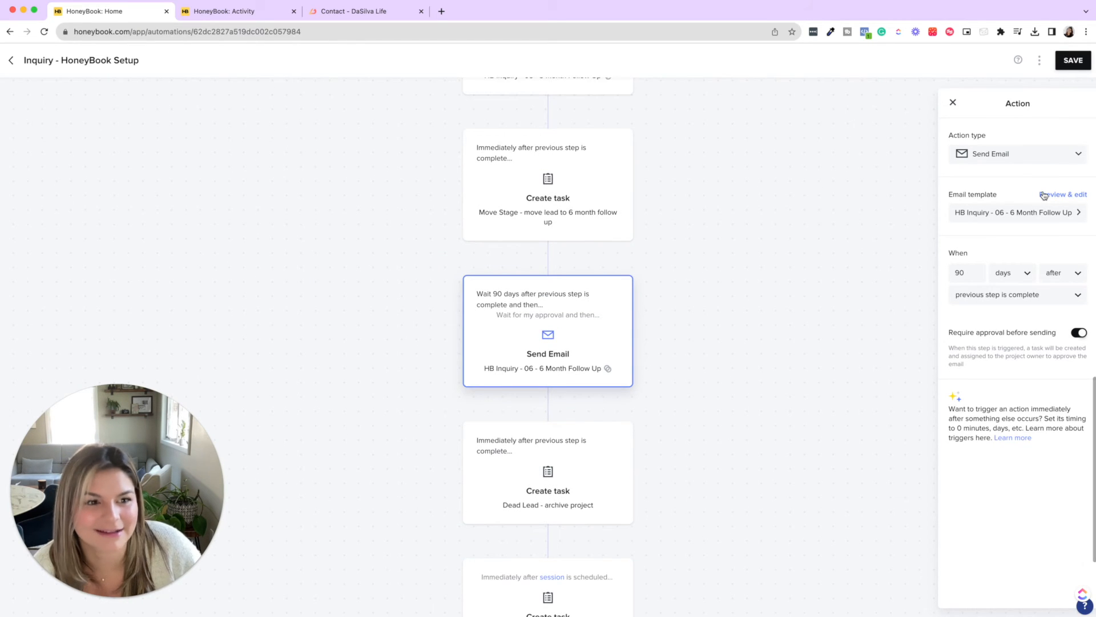
click(1063, 194)
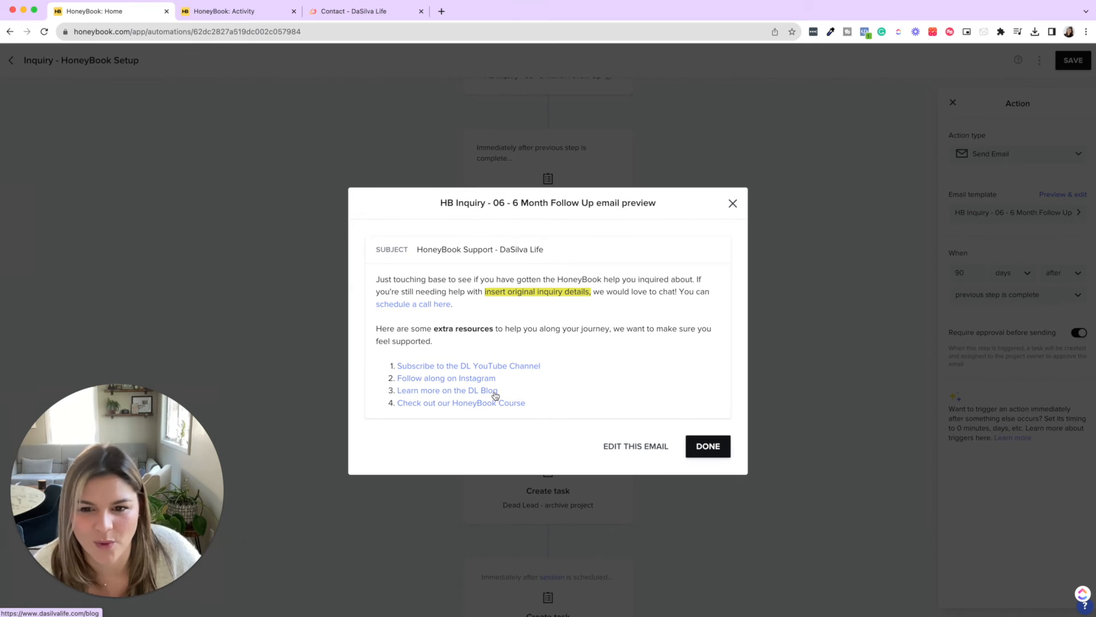
double_click(537, 291)
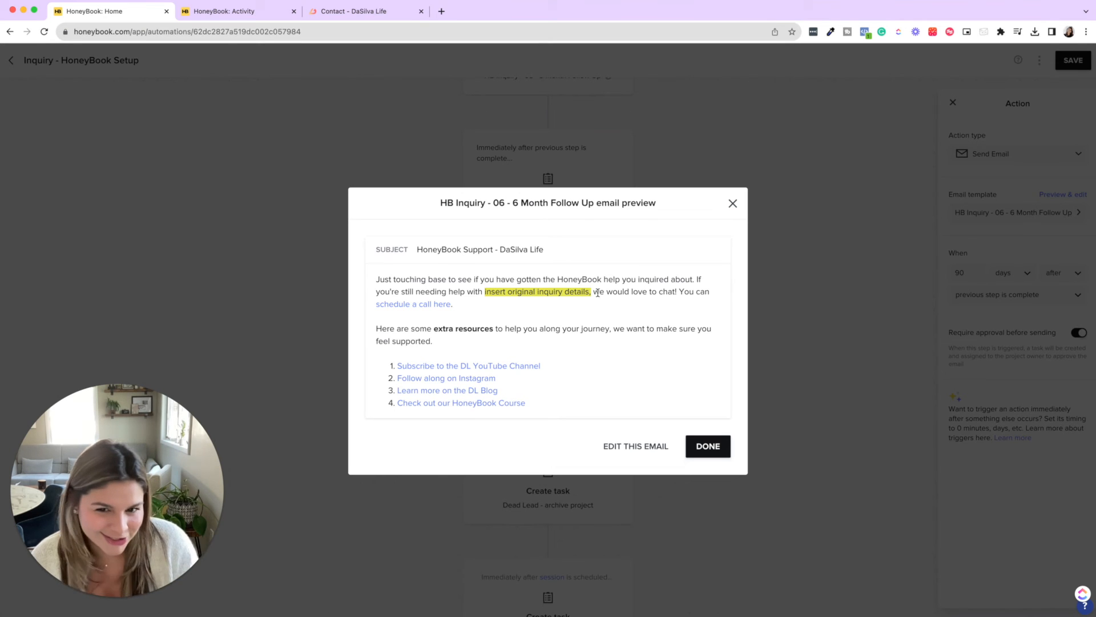
drag(455, 291, 591, 291)
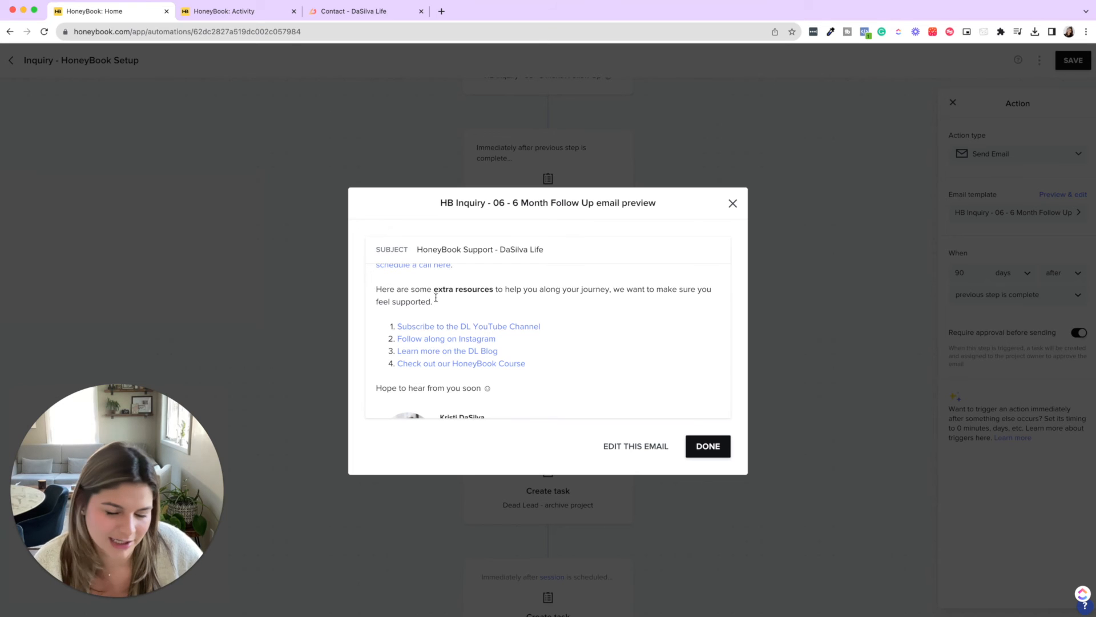
click(707, 447)
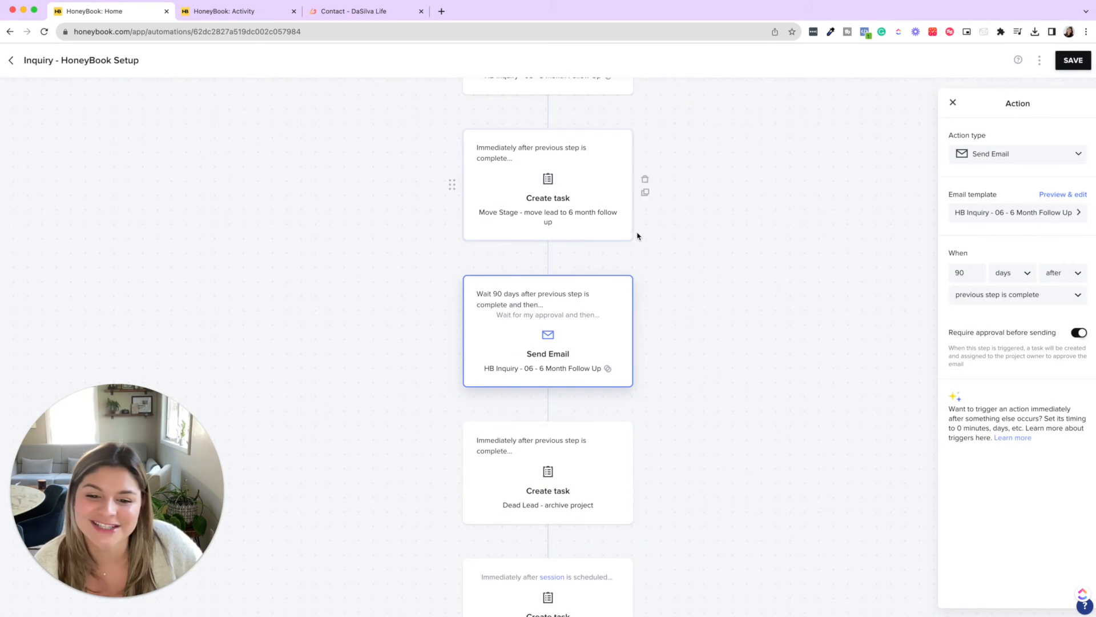
Scroll through the automation's remaining steps down to the Dead Lead archive task
scroll(down, 3)
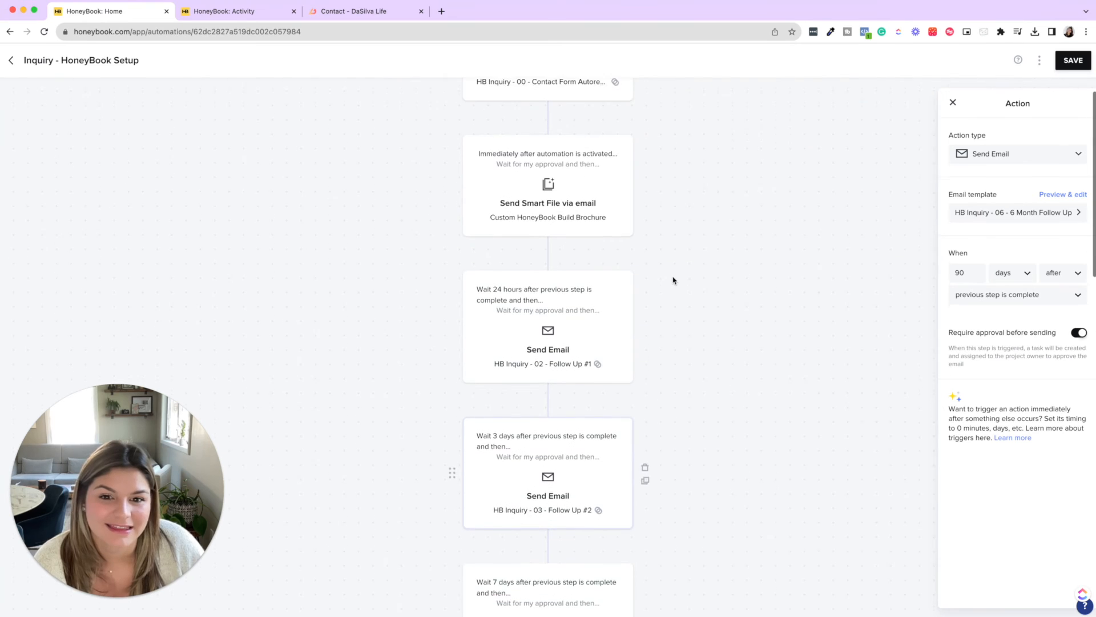
scroll(down, 3)
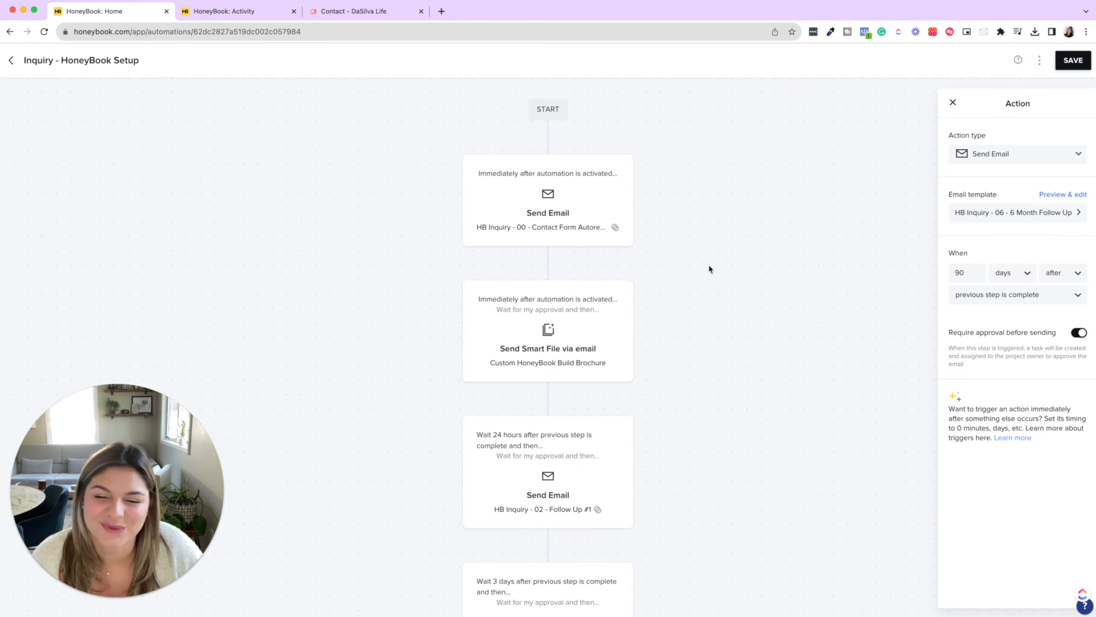
mouse_move(761, 255)
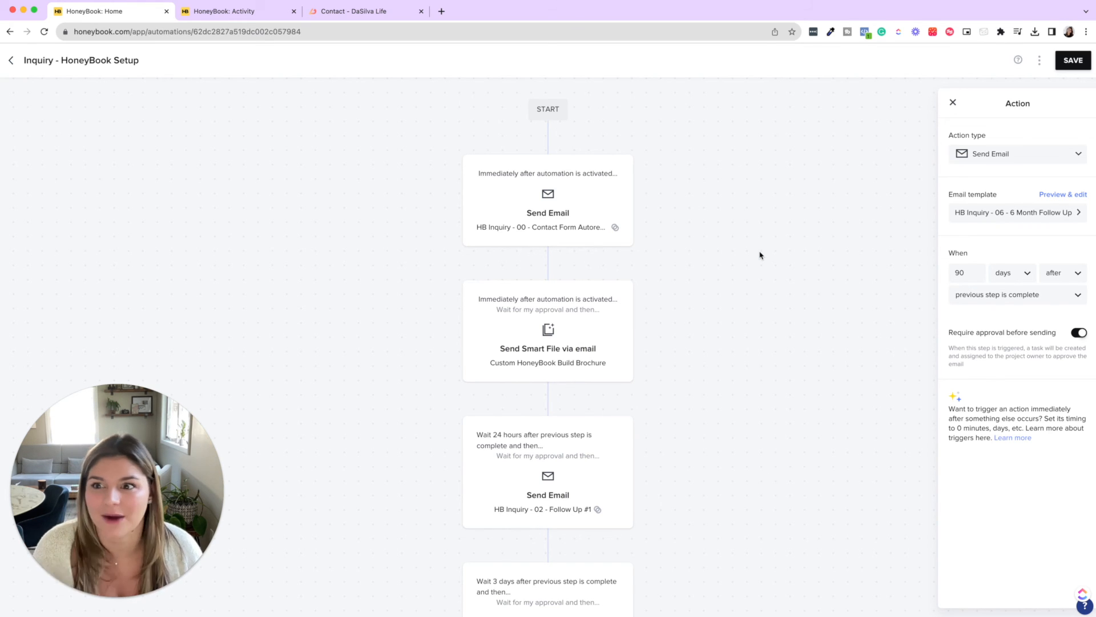
mouse_move(684, 243)
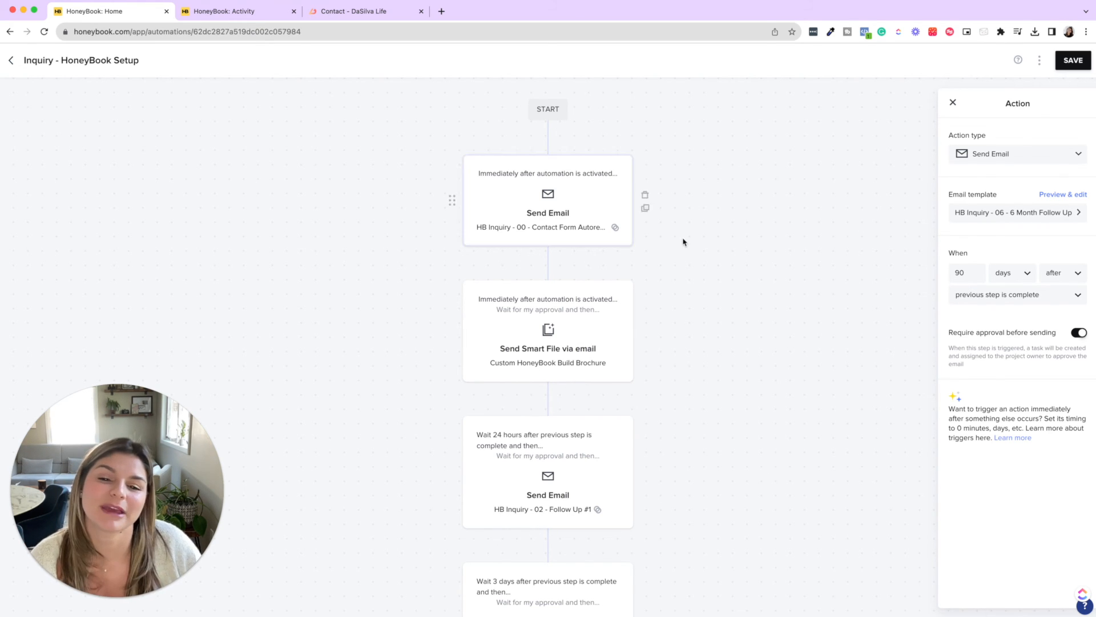
scroll(down, 3)
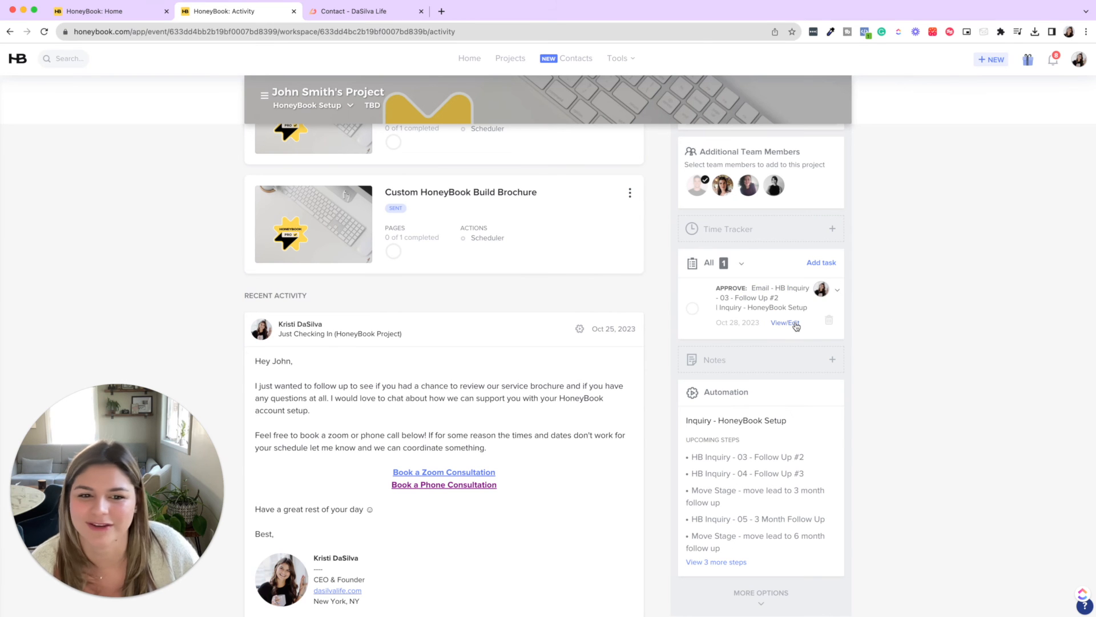
Review the Follow Up #2 approval draft to John Smith and close it unsent
click(785, 322)
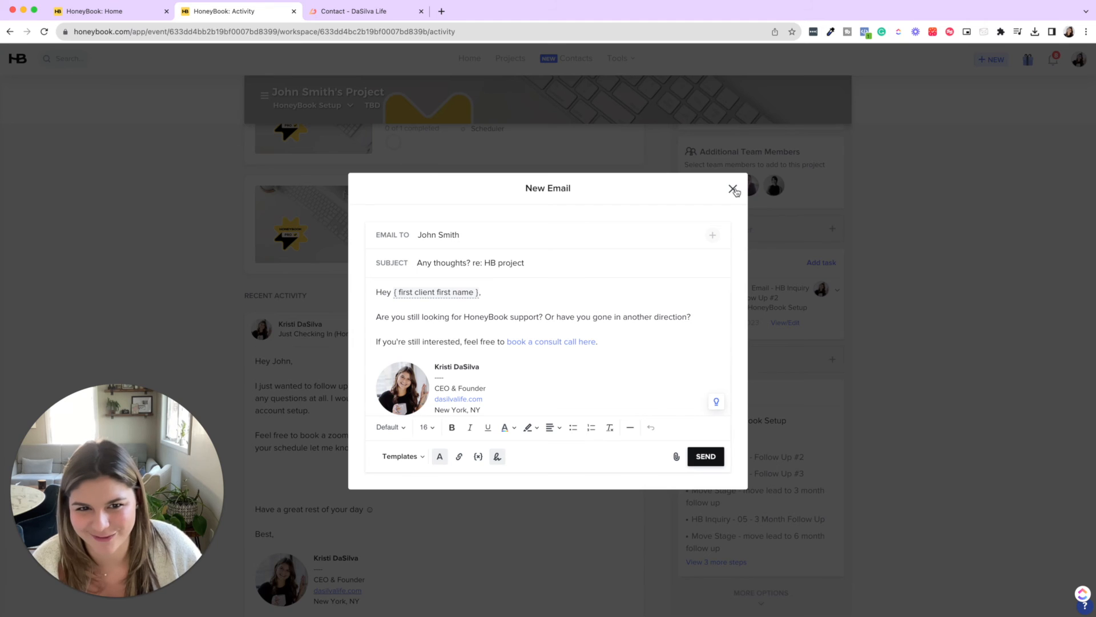
click(733, 191)
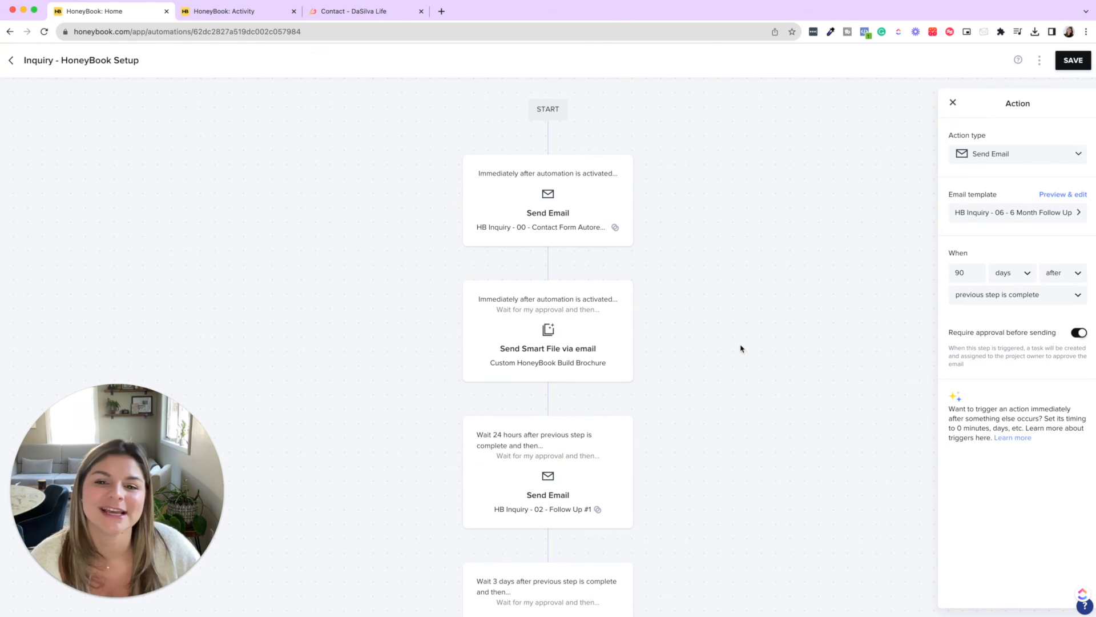
mouse_move(740, 350)
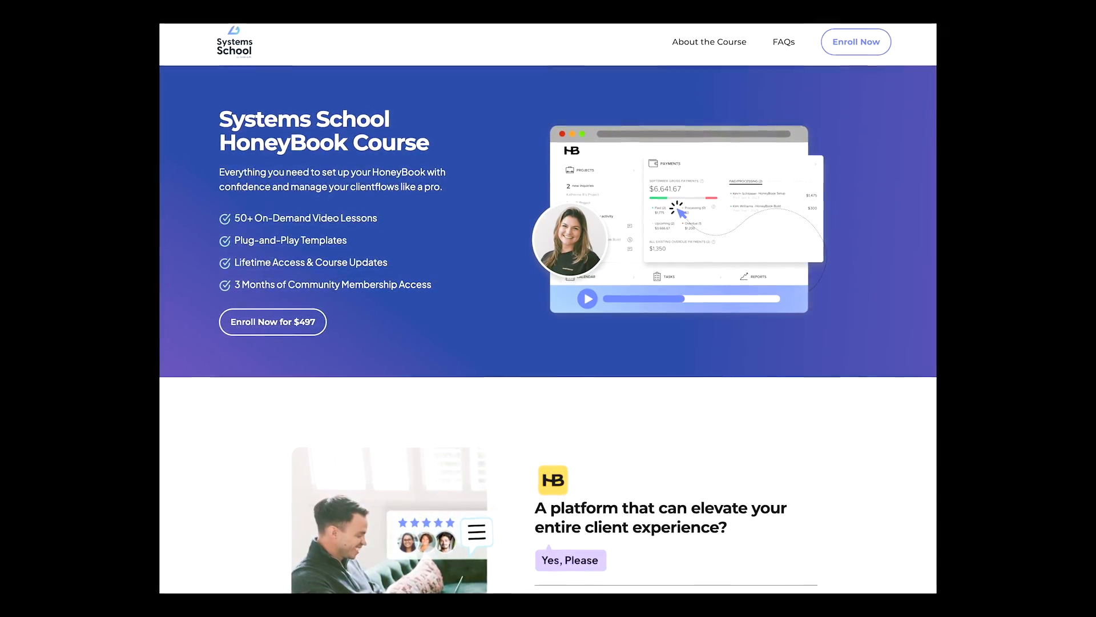
Browse down the Systems School HoneyBook Course sales page showing the $497 enrolment offer
scroll(down, 3)
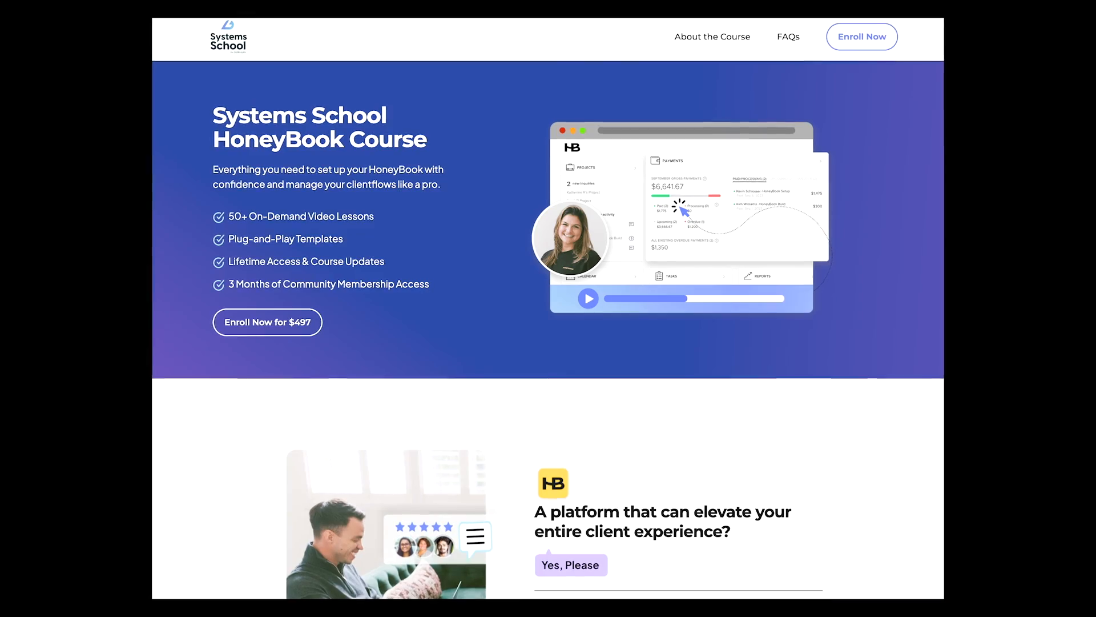